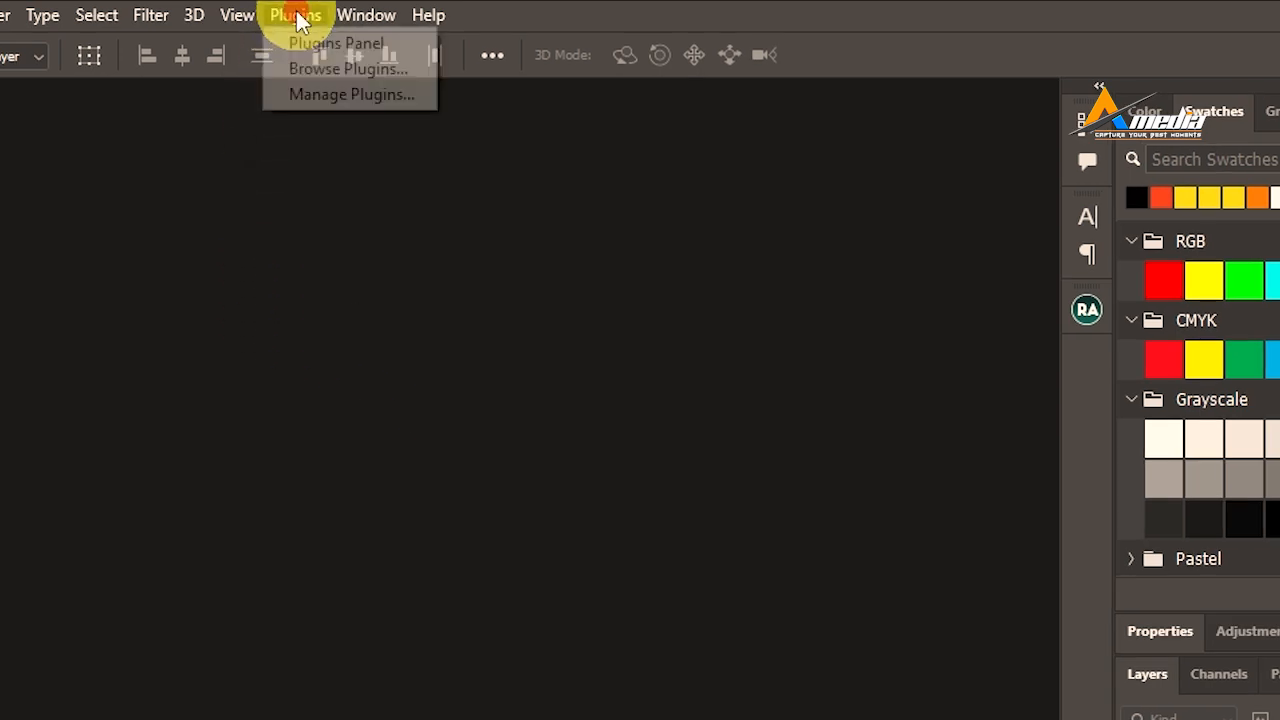
mouse_move(344, 44)
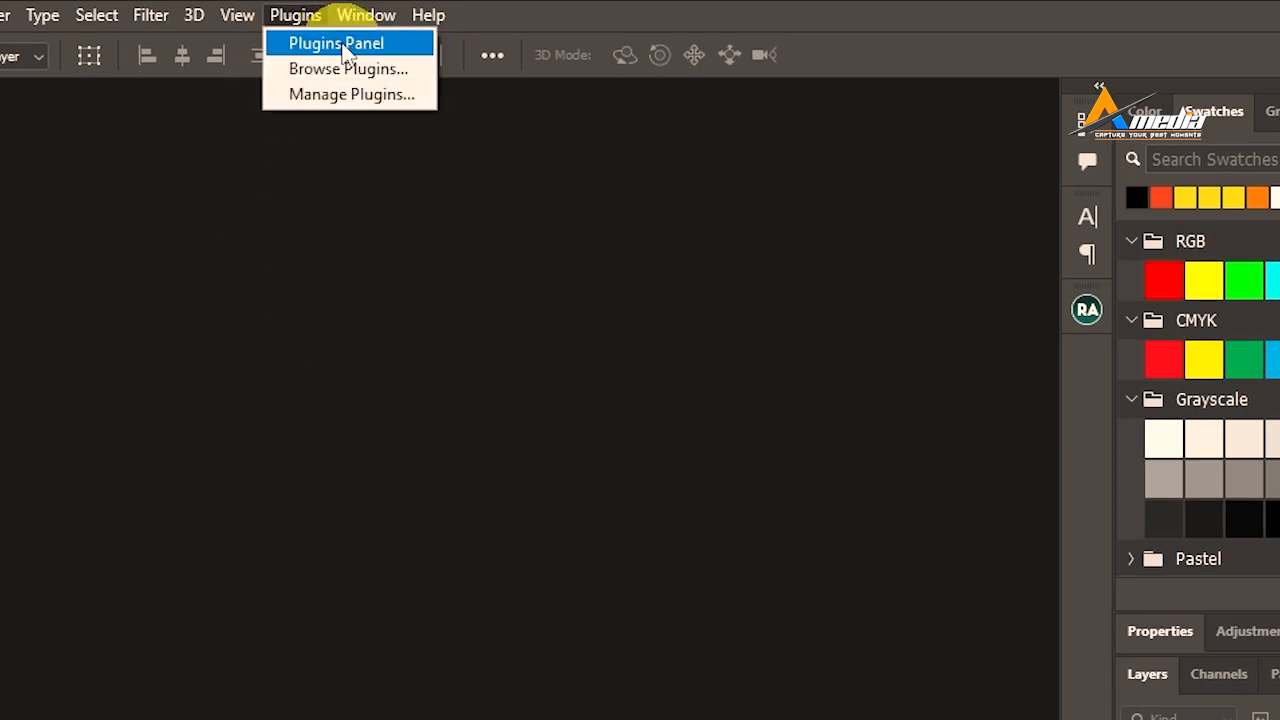
mouse_move(330, 68)
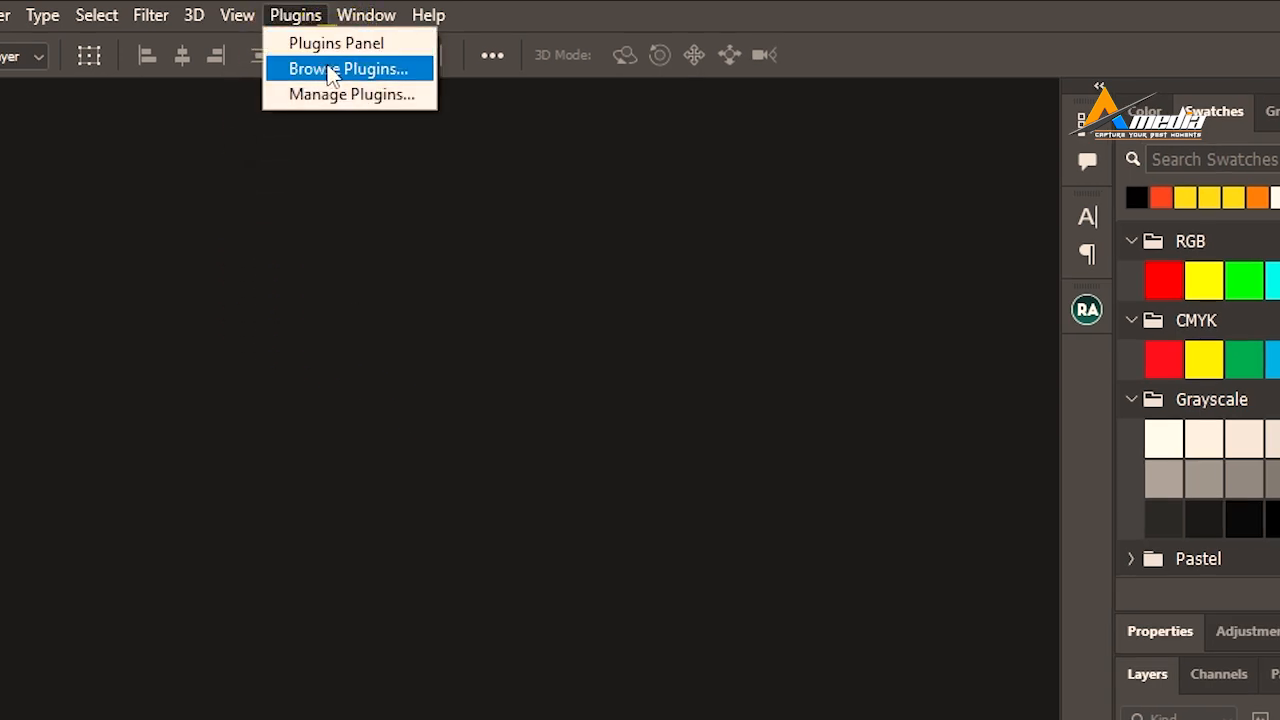
Browse the All plugins marketplace and get the Free Skin Beauty Retouch plugin for Photoshop
left_click(348, 68)
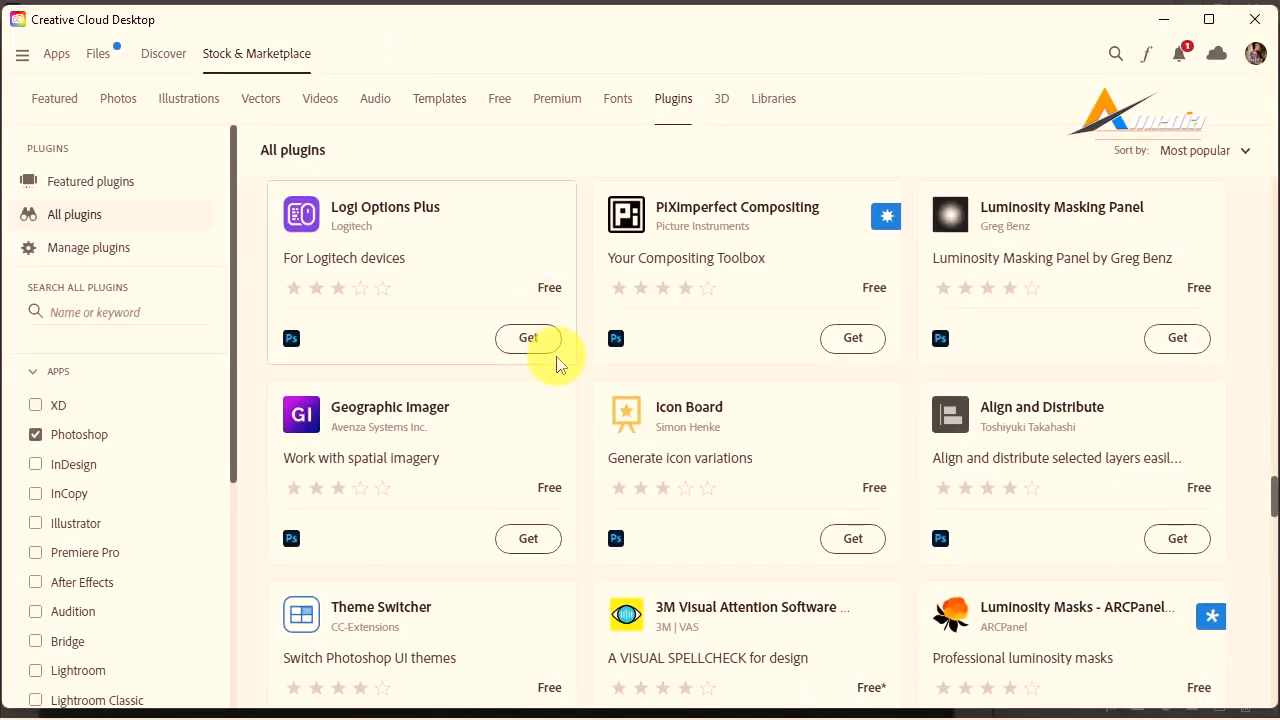
scroll("down", 3)
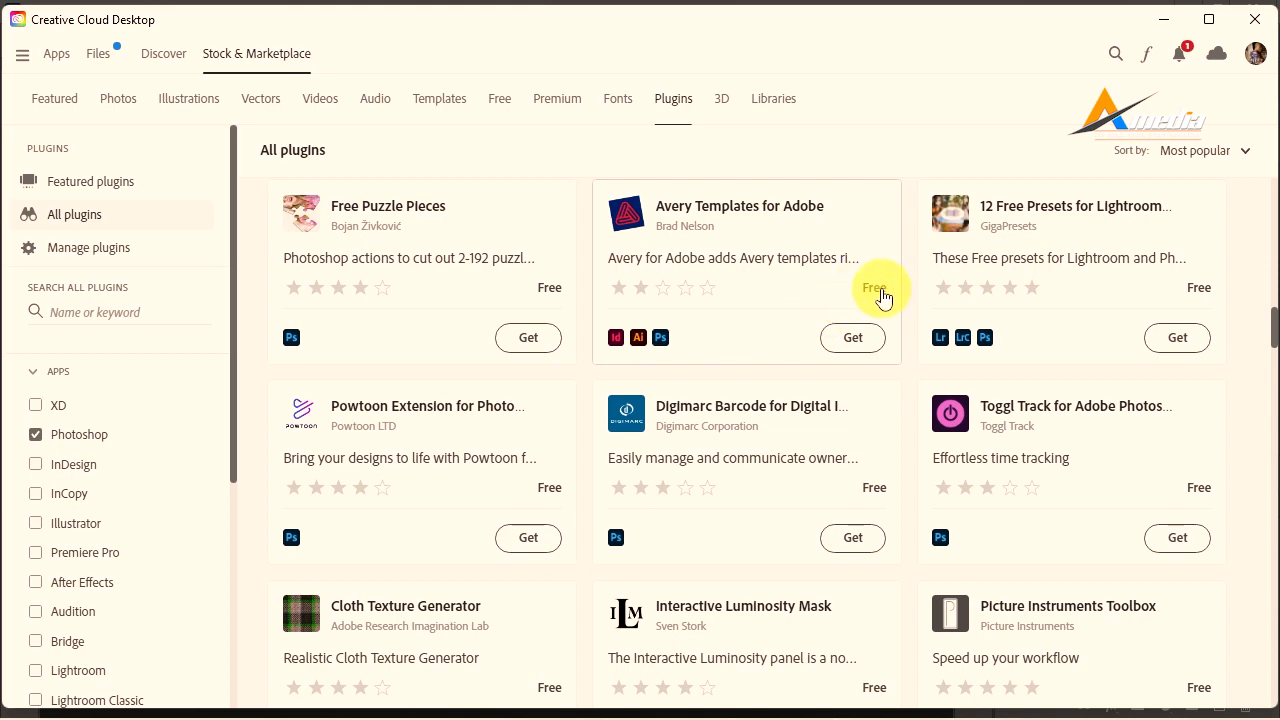
scroll("down", 3)
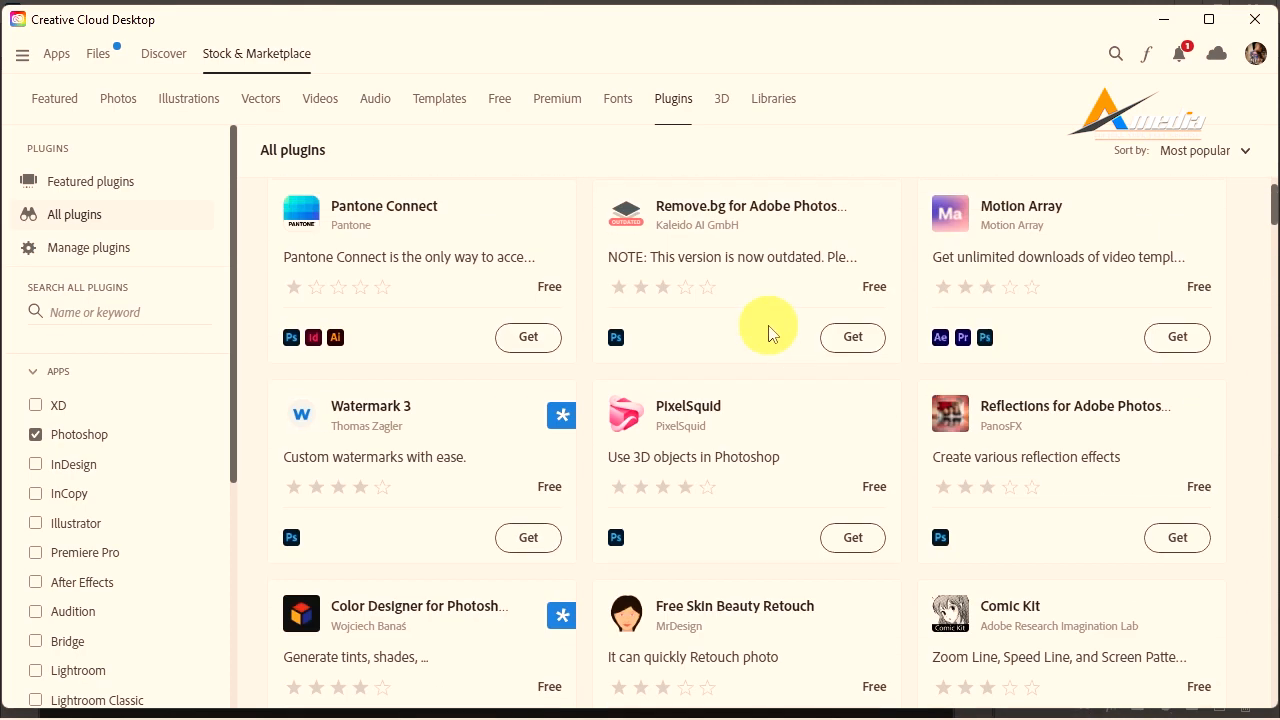
scroll("down", 3)
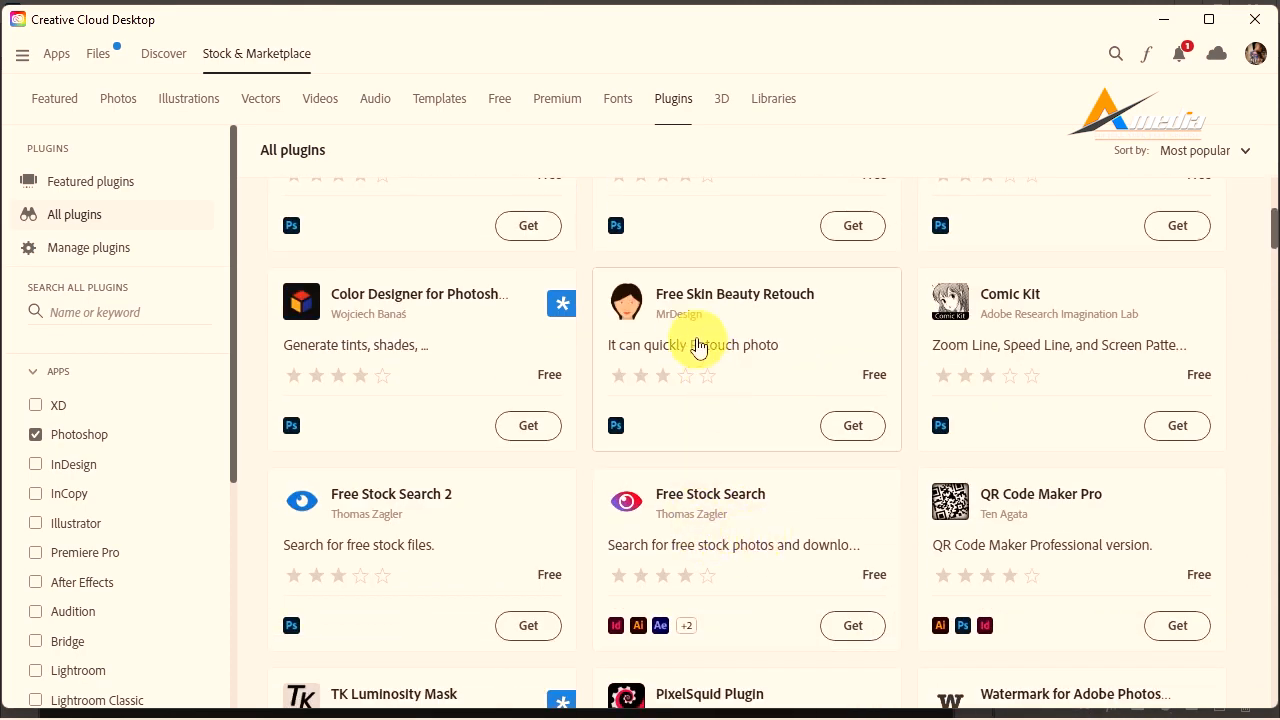
mouse_move(652, 368)
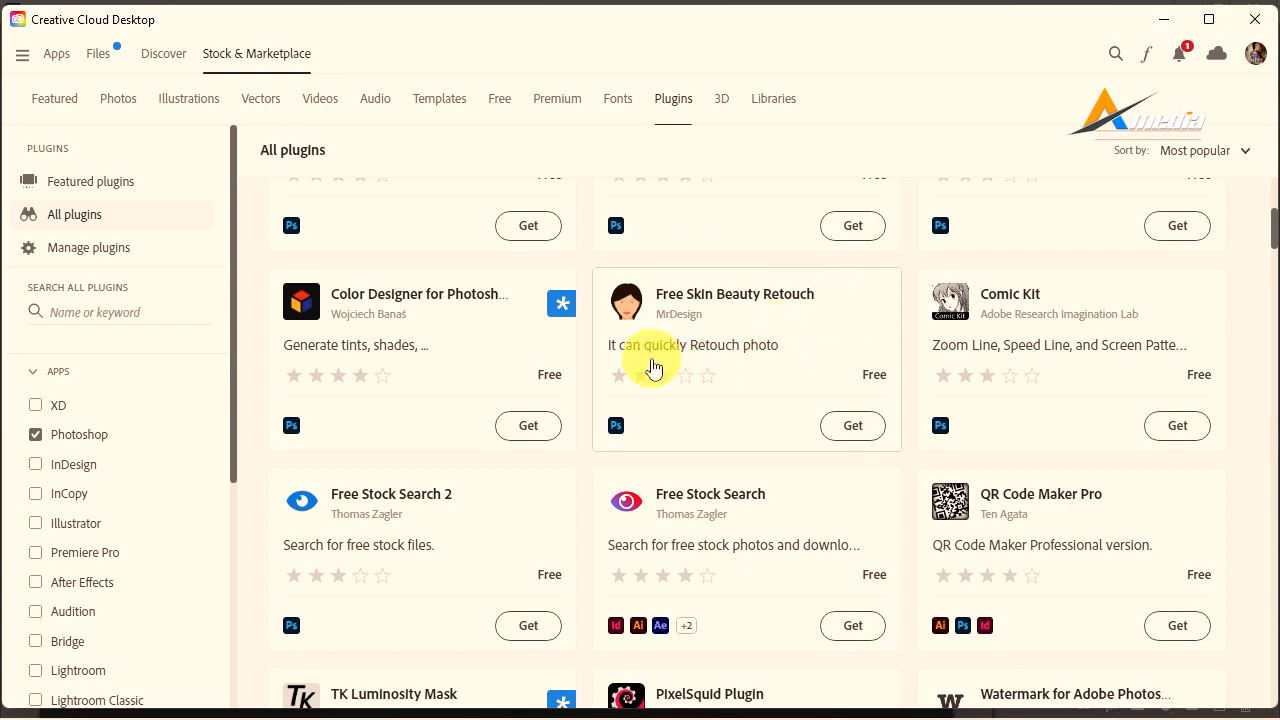
mouse_move(770, 400)
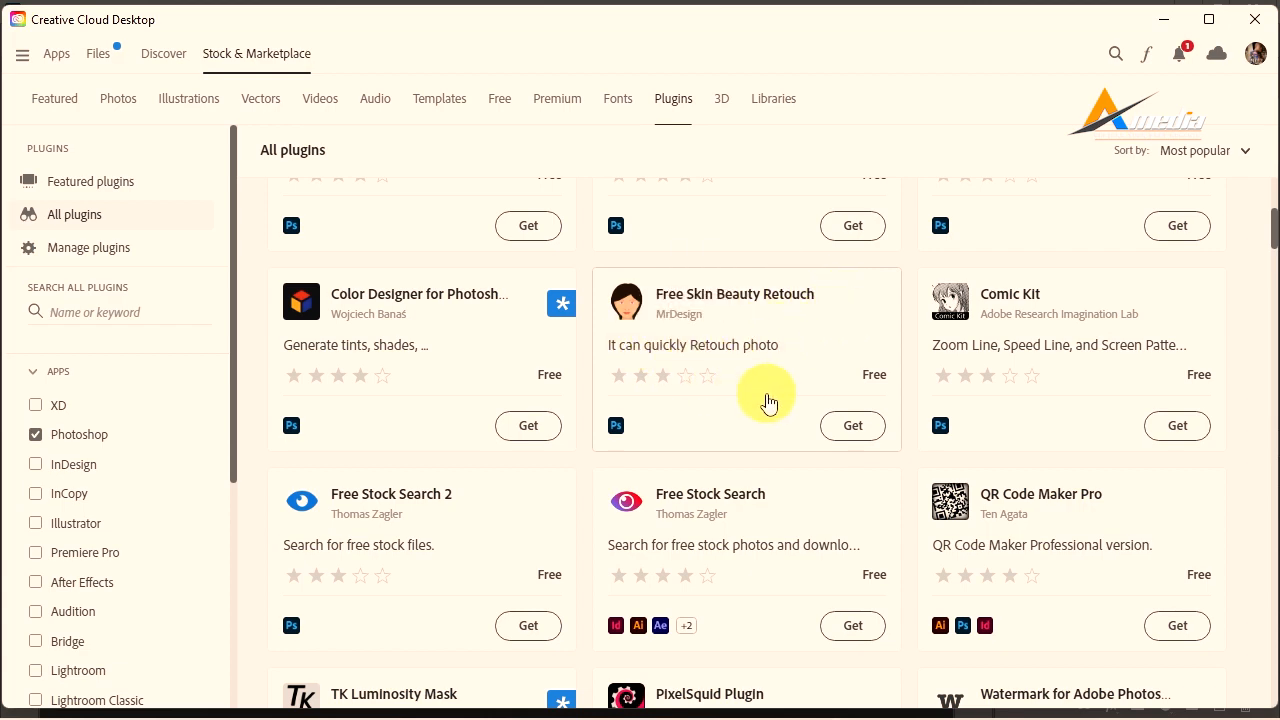
left_click(852, 424)
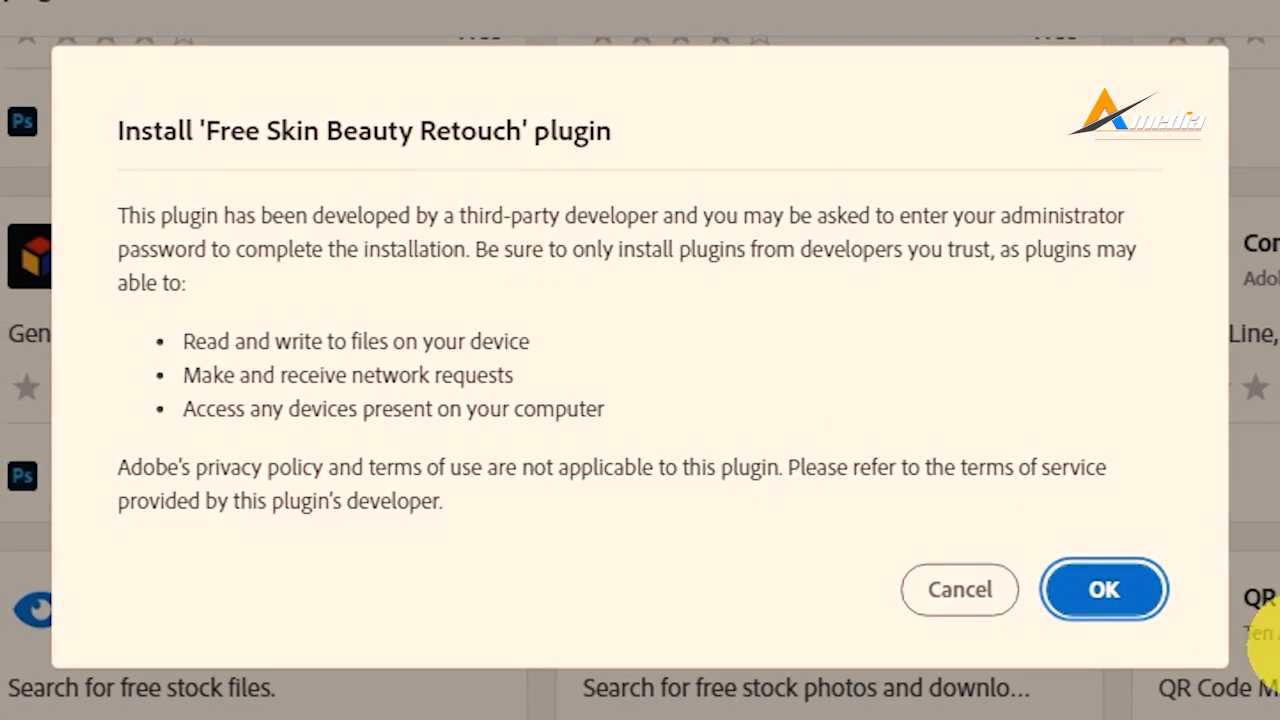
Confirm the Free Skin Beauty Retouch install, then install the Pexels - Free images for Photoshop plugin
left_click(1104, 588)
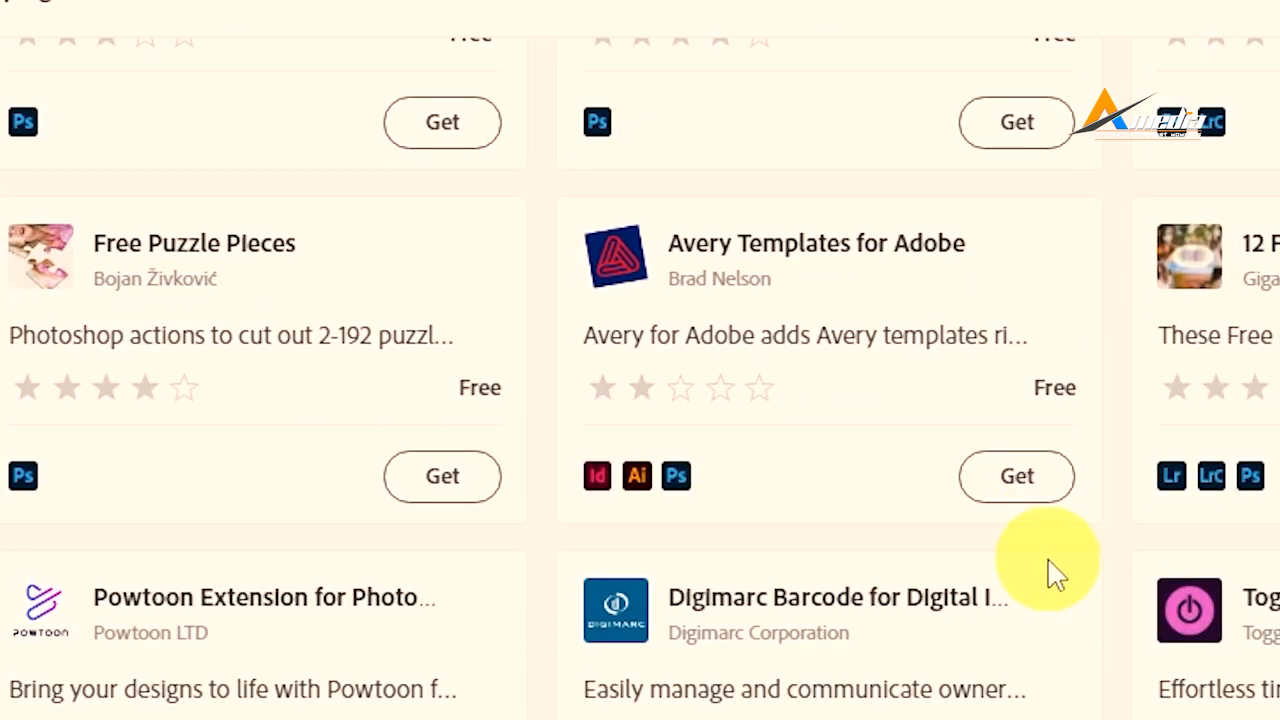
scroll("down", 3)
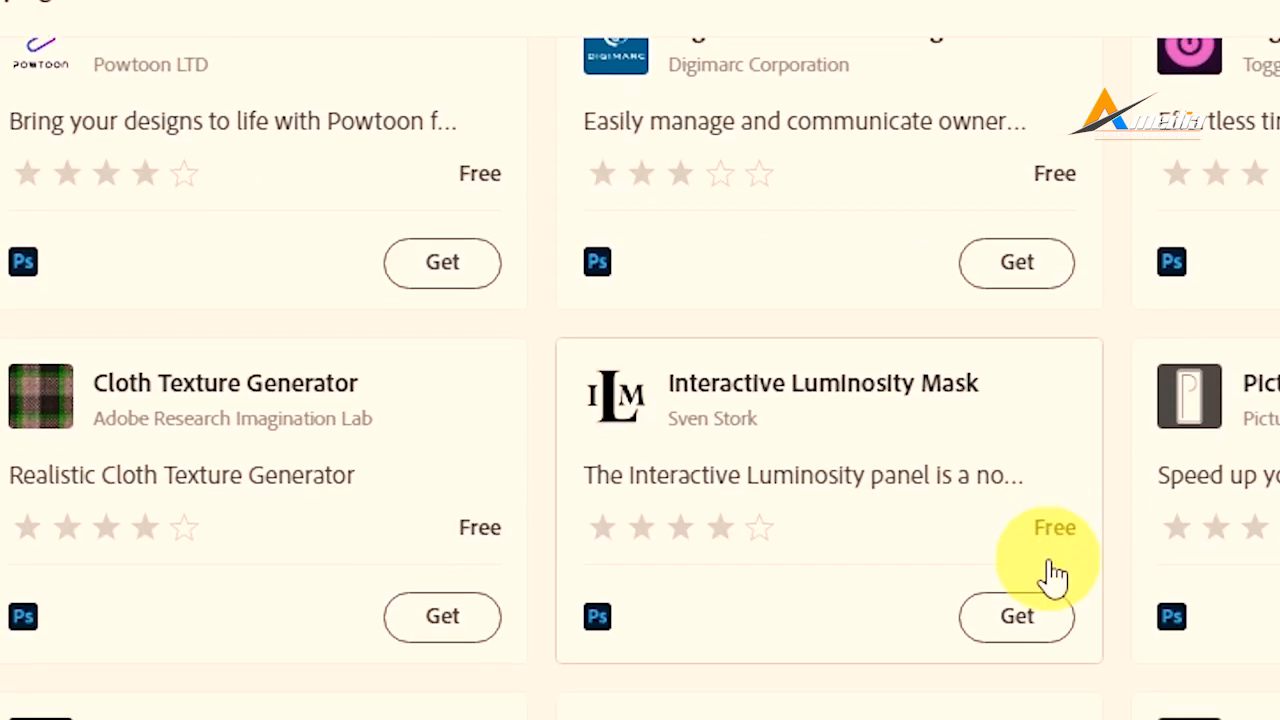
scroll("down", 3)
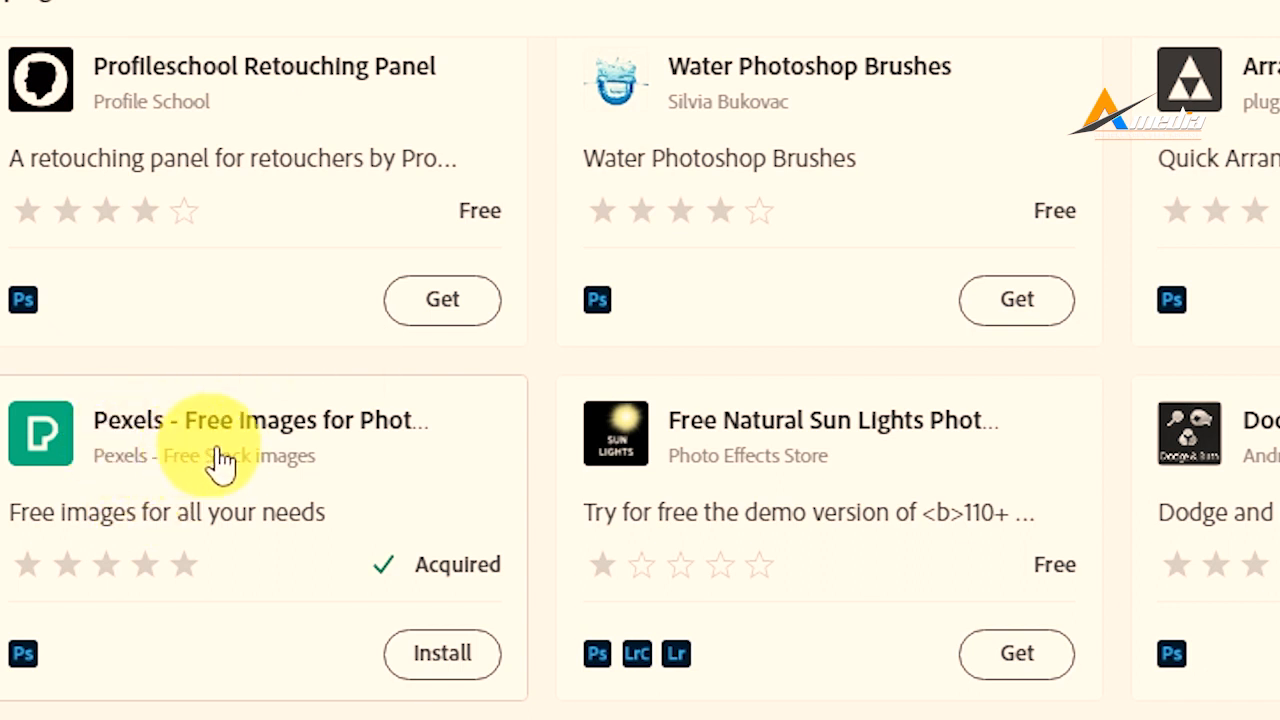
mouse_move(370, 496)
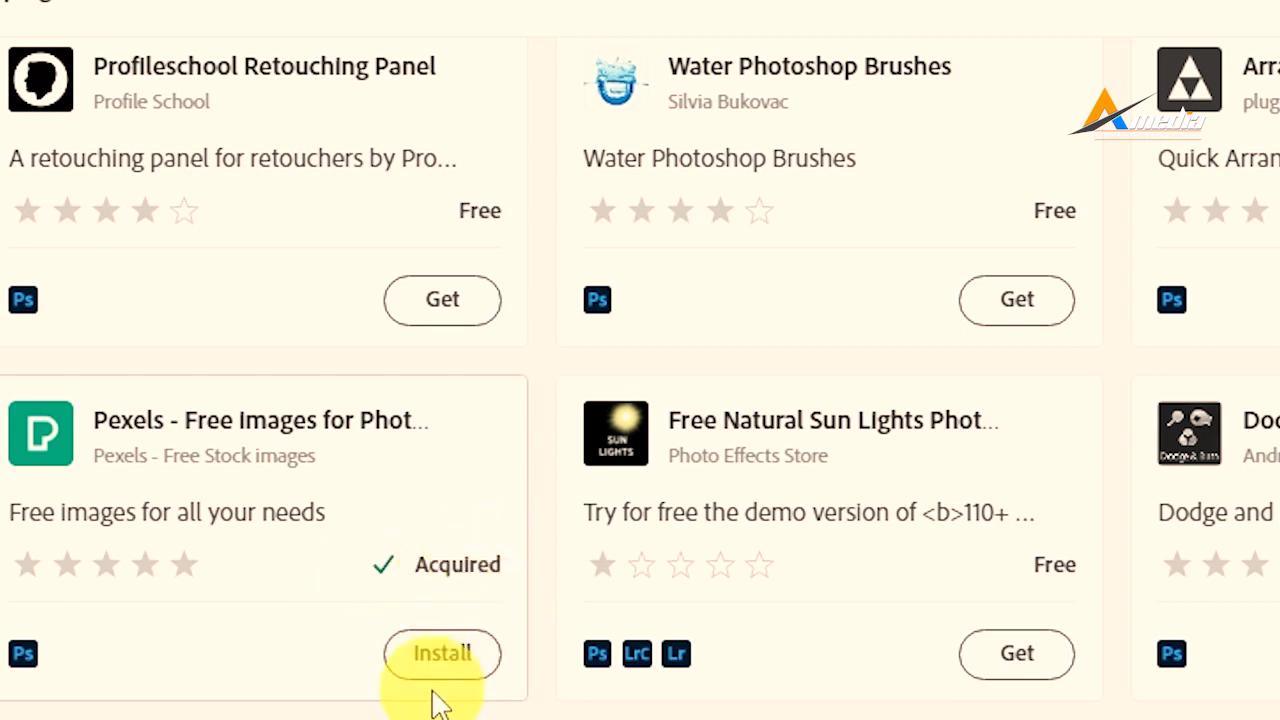
left_click(440, 652)
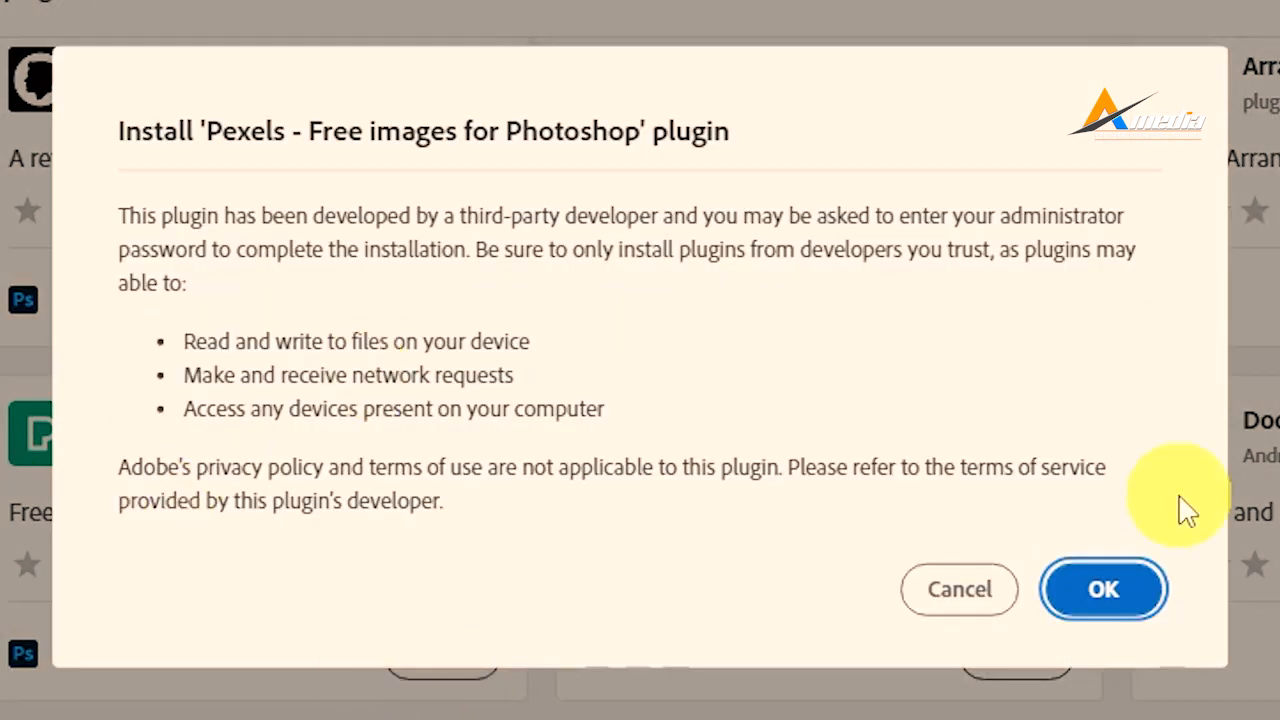
left_click(1104, 588)
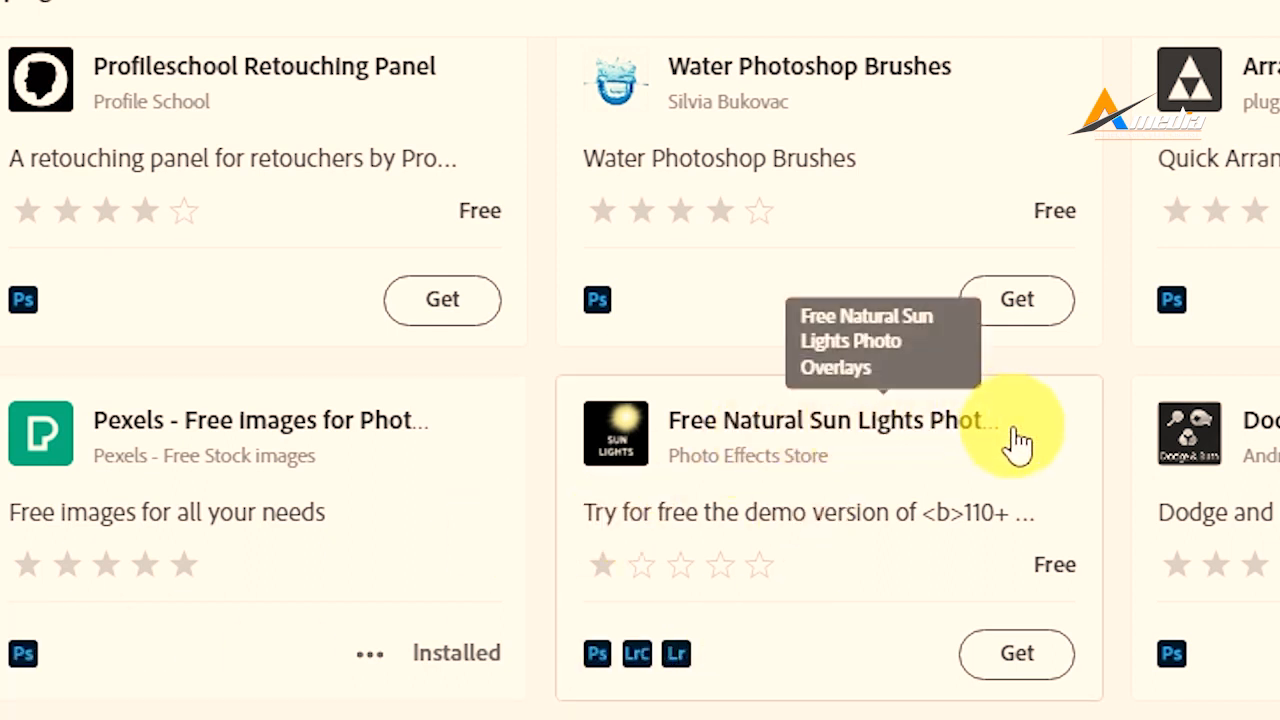
mouse_move(596, 652)
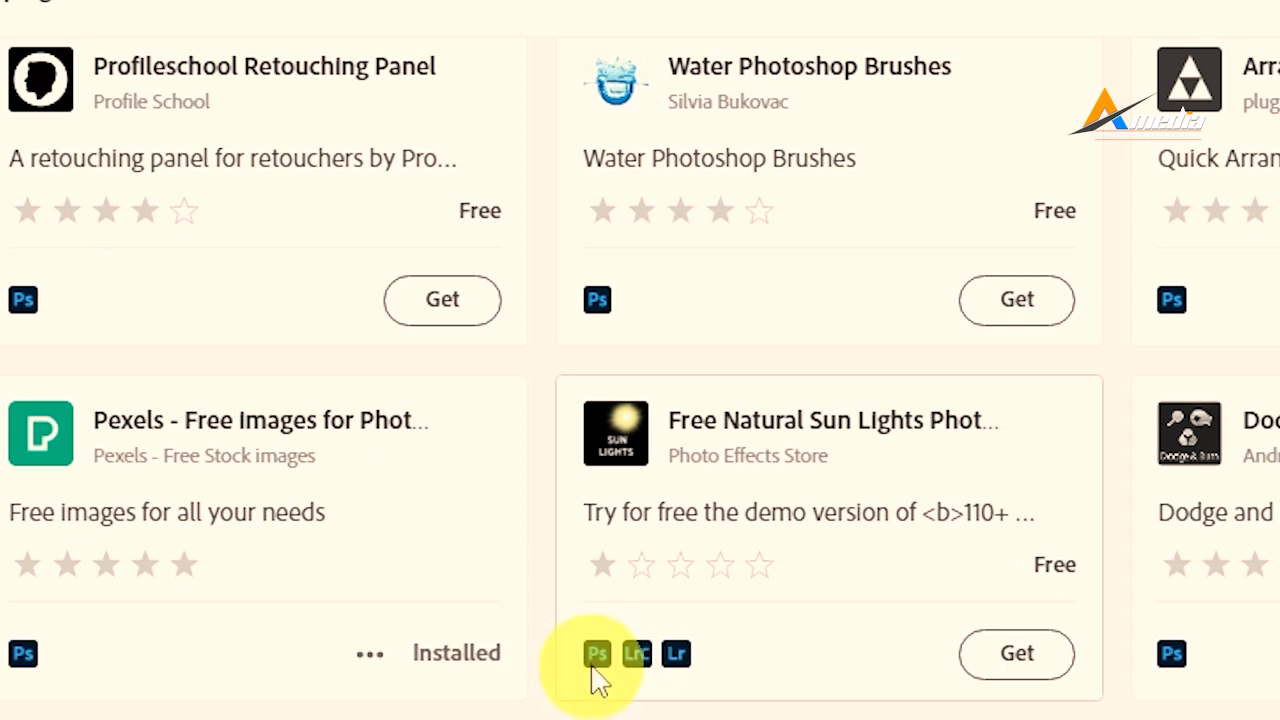
mouse_move(750, 664)
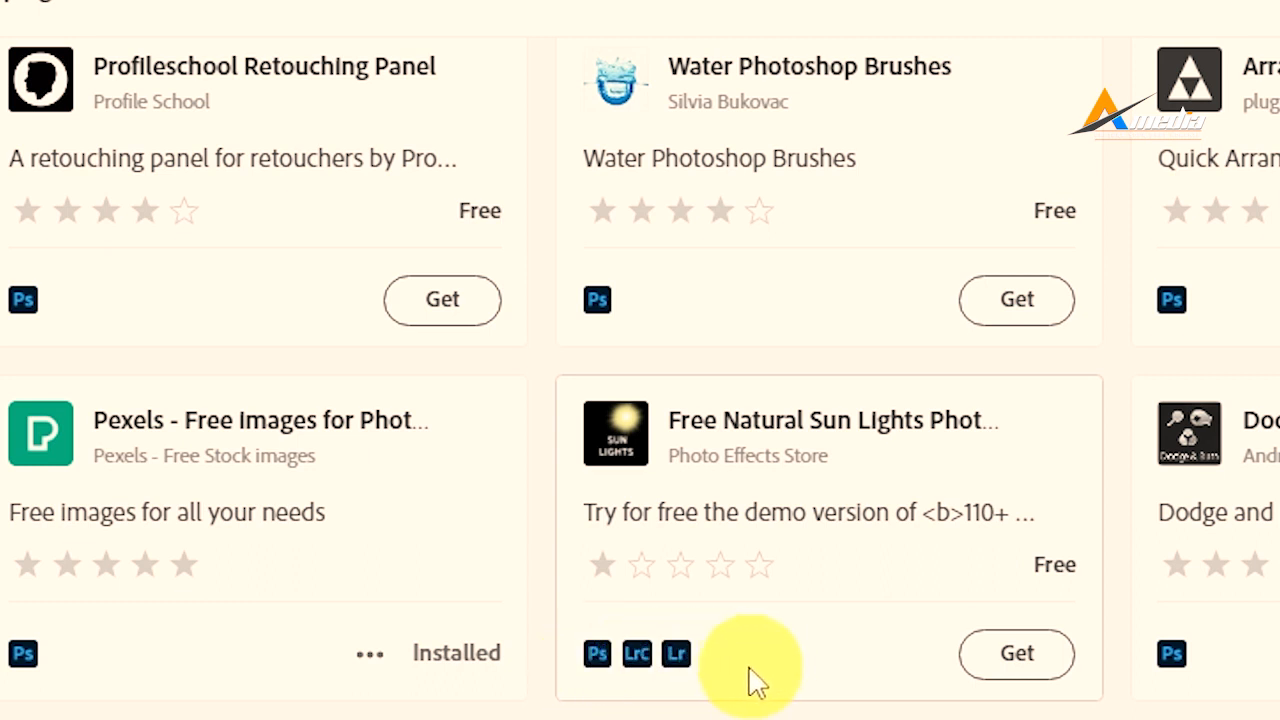
mouse_move(816, 620)
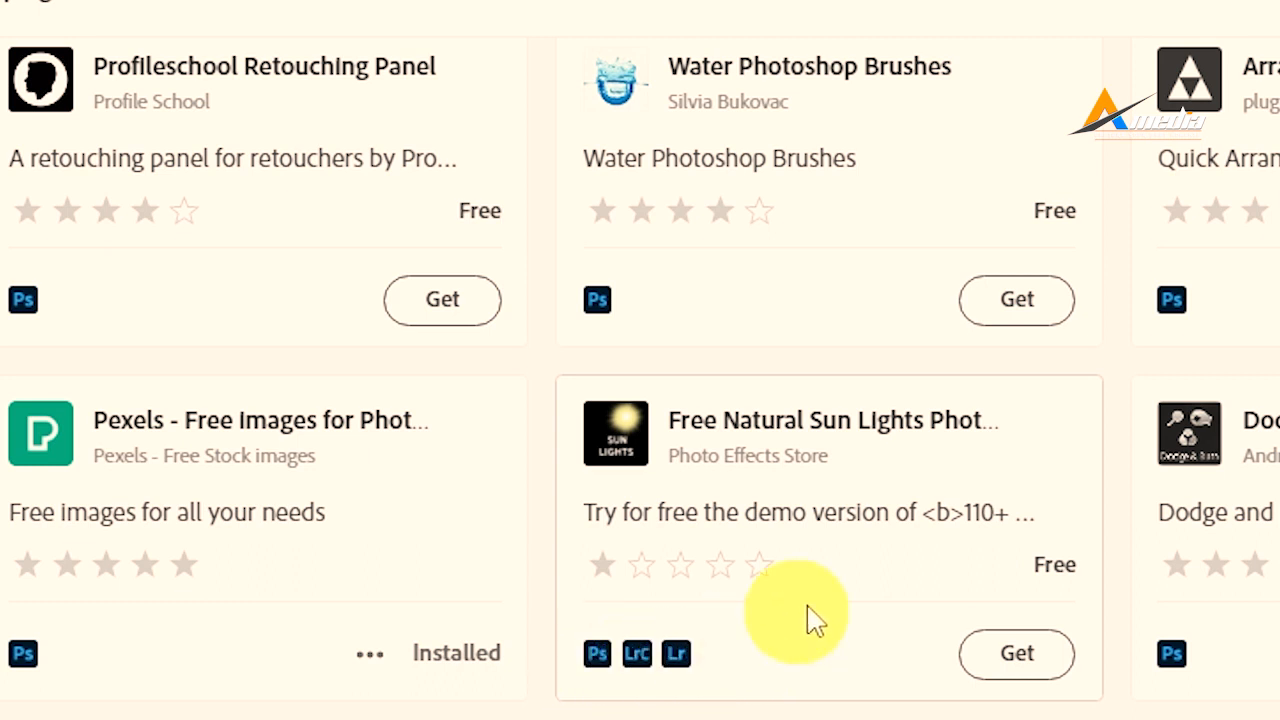
mouse_move(1016, 652)
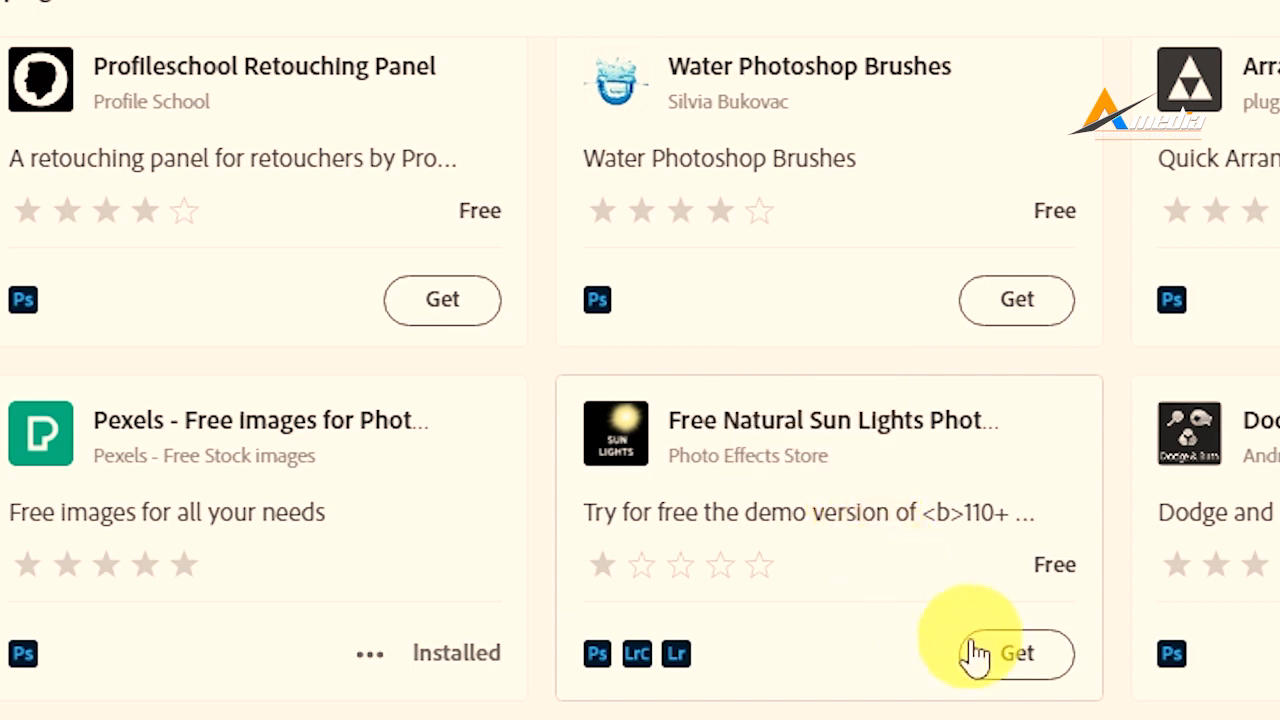
Get the Free Natural Sun Lights Photo Overlays plugin and browse further plugins
left_click(1016, 652)
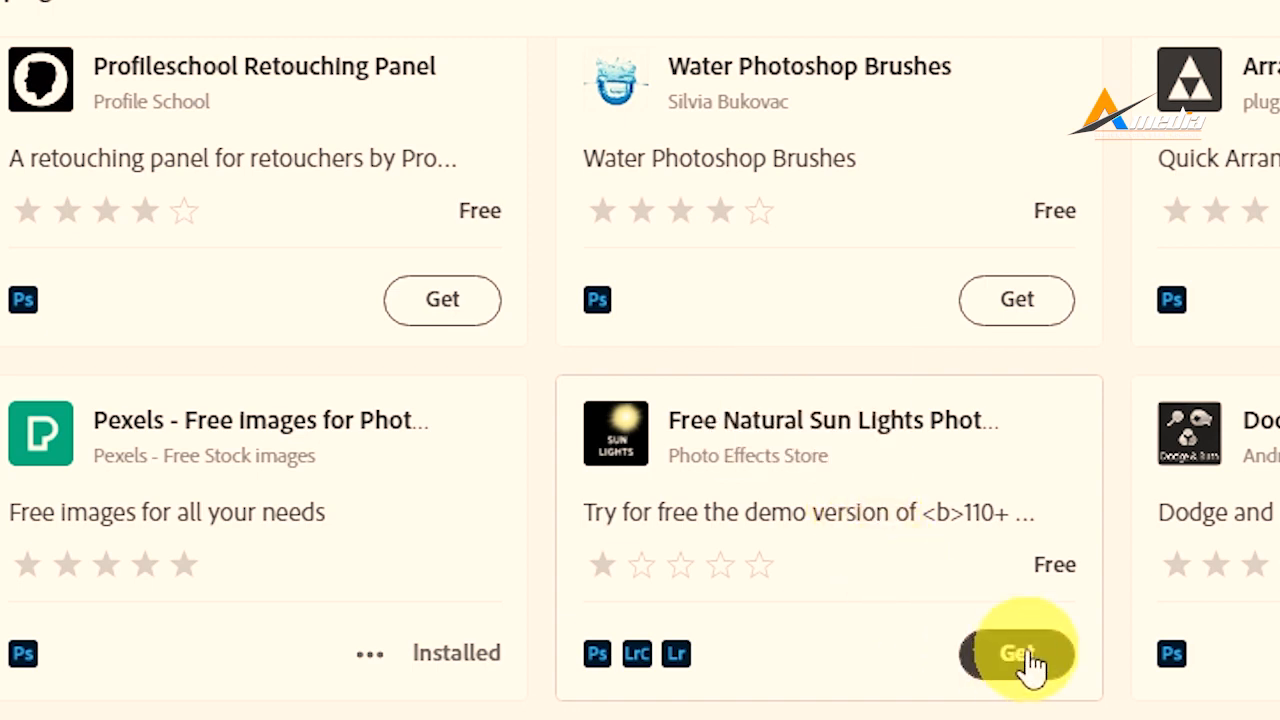
scroll("down", 3)
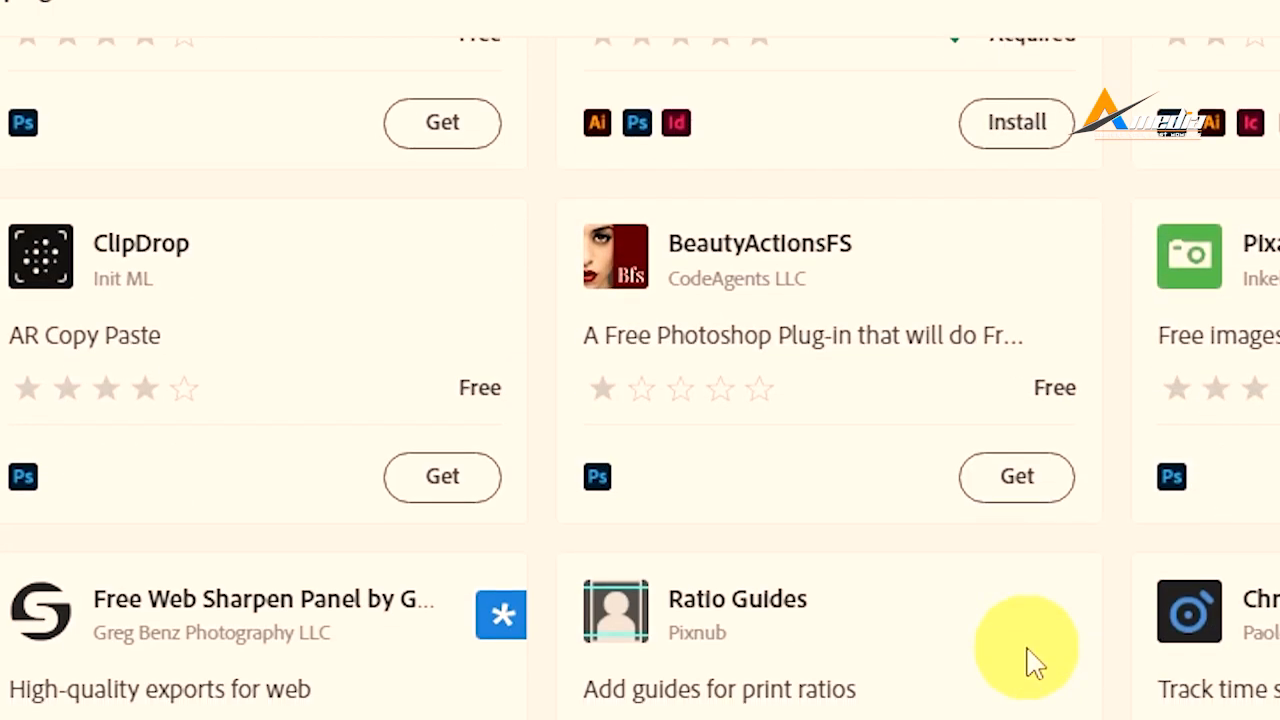
scroll("down", 3)
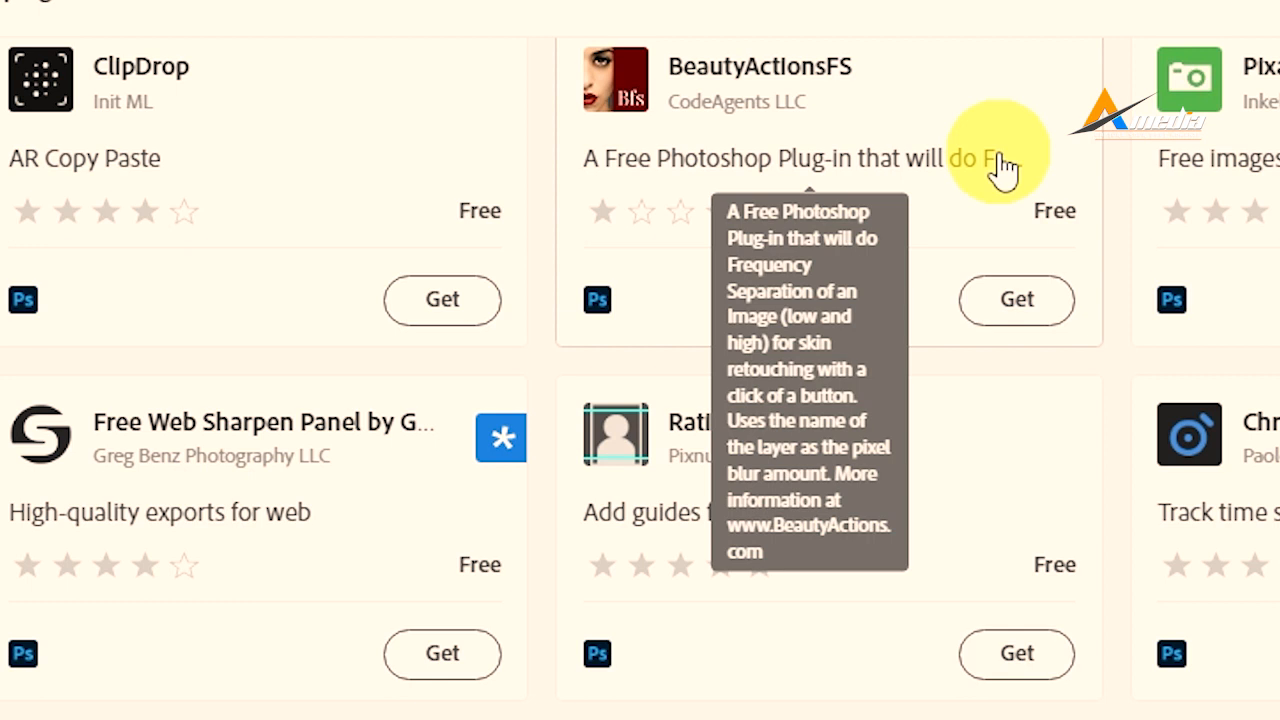
mouse_move(1000, 164)
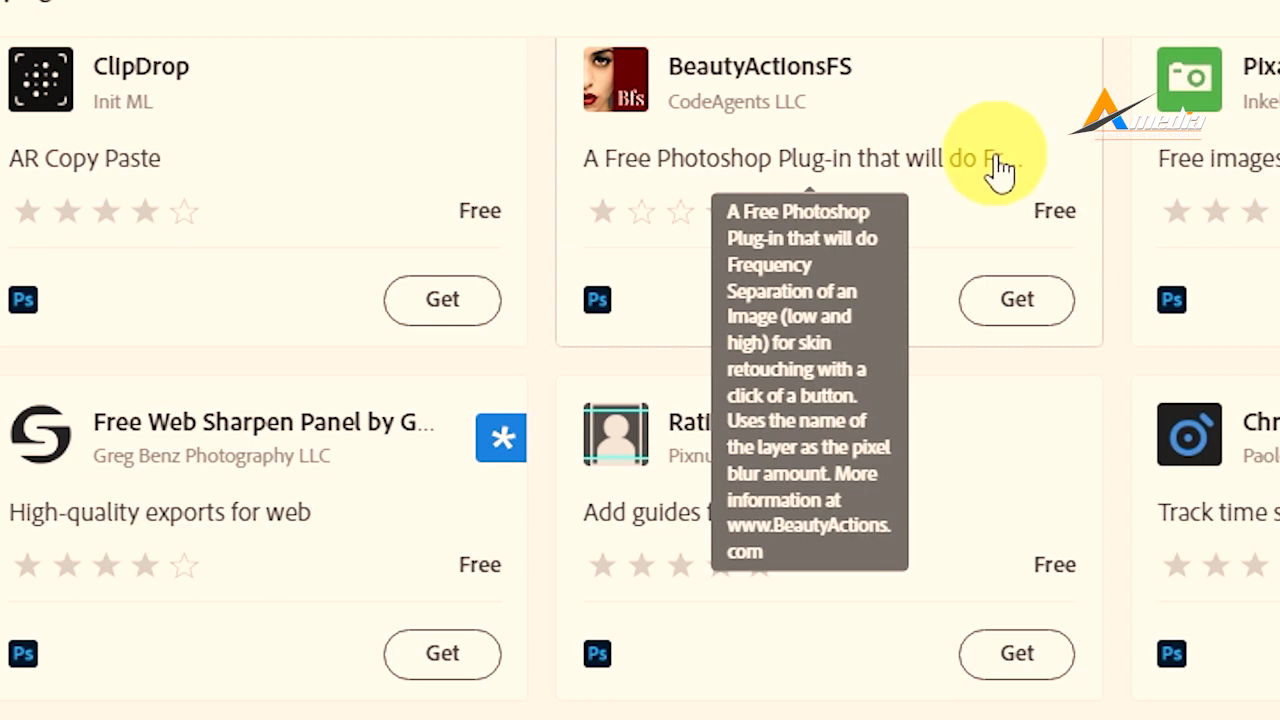
mouse_move(1060, 280)
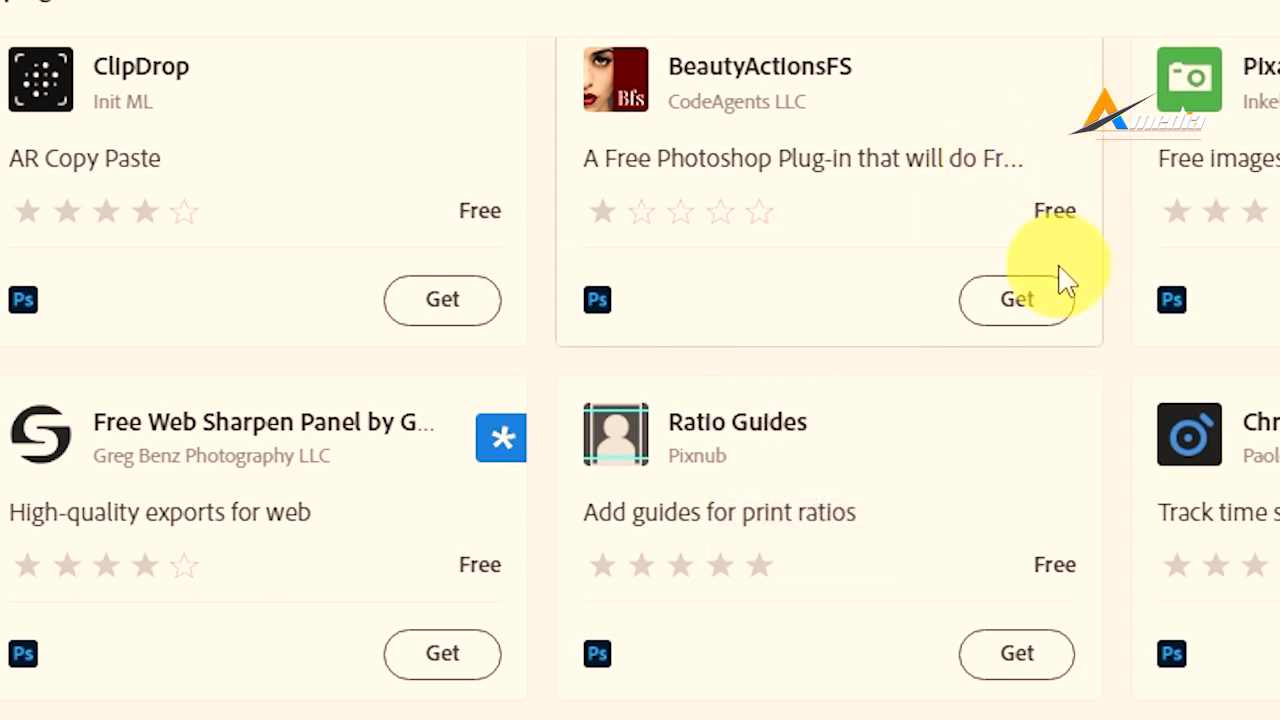
Get the free BeautyActionsFS plugin and acknowledge the close-Photoshop-first notice
left_click(1016, 300)
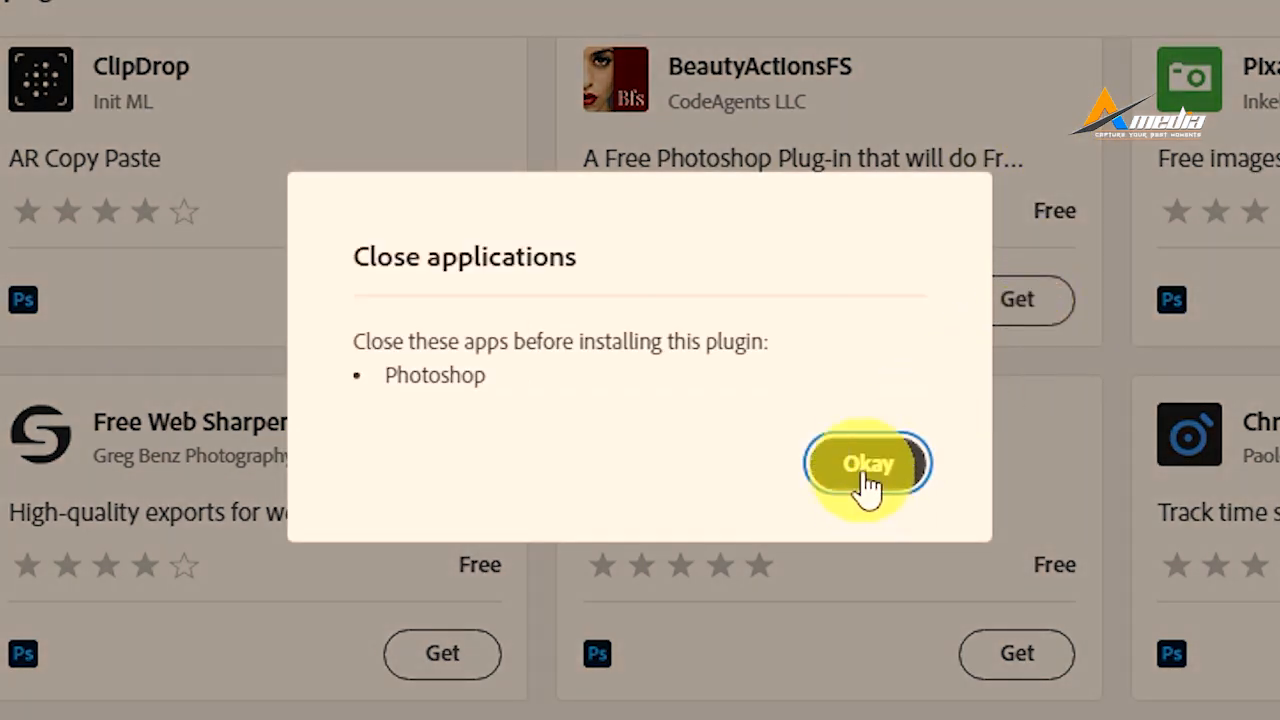
left_click(868, 464)
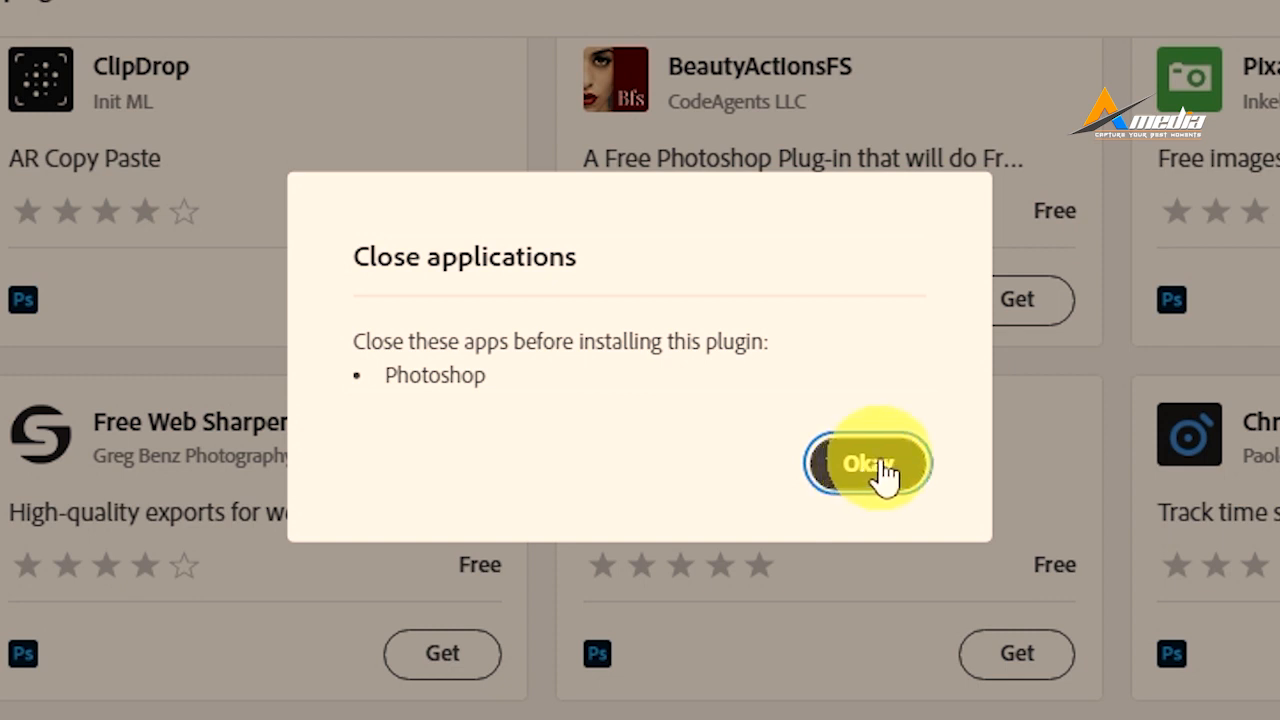
left_click(868, 464)
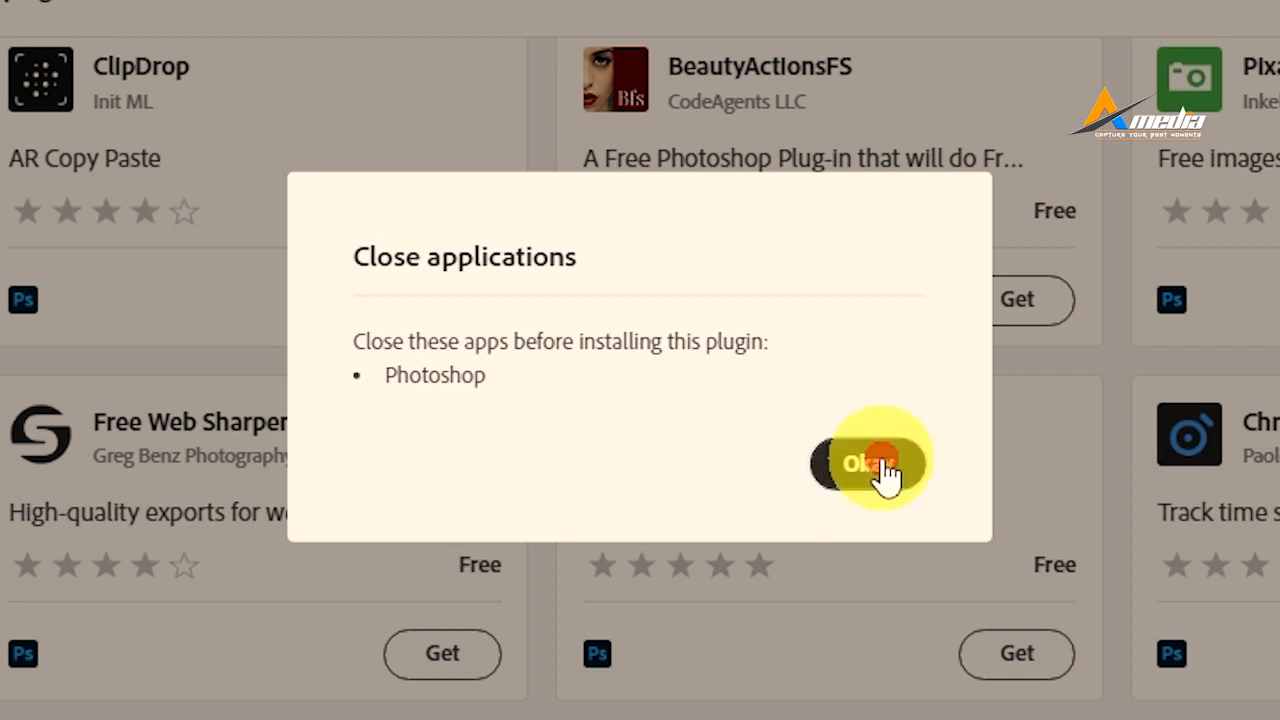
left_click(868, 460)
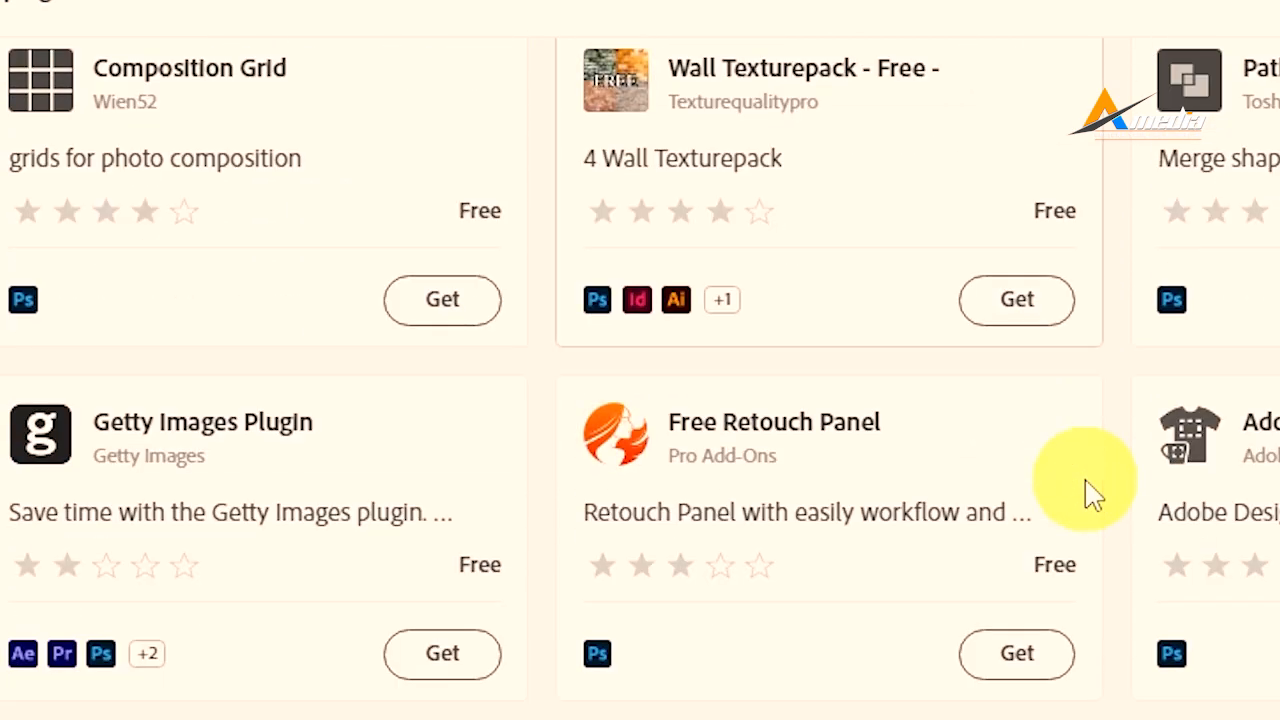
Scroll to the free PiXimperfect Compositing plugin and get it
scroll("down", 3)
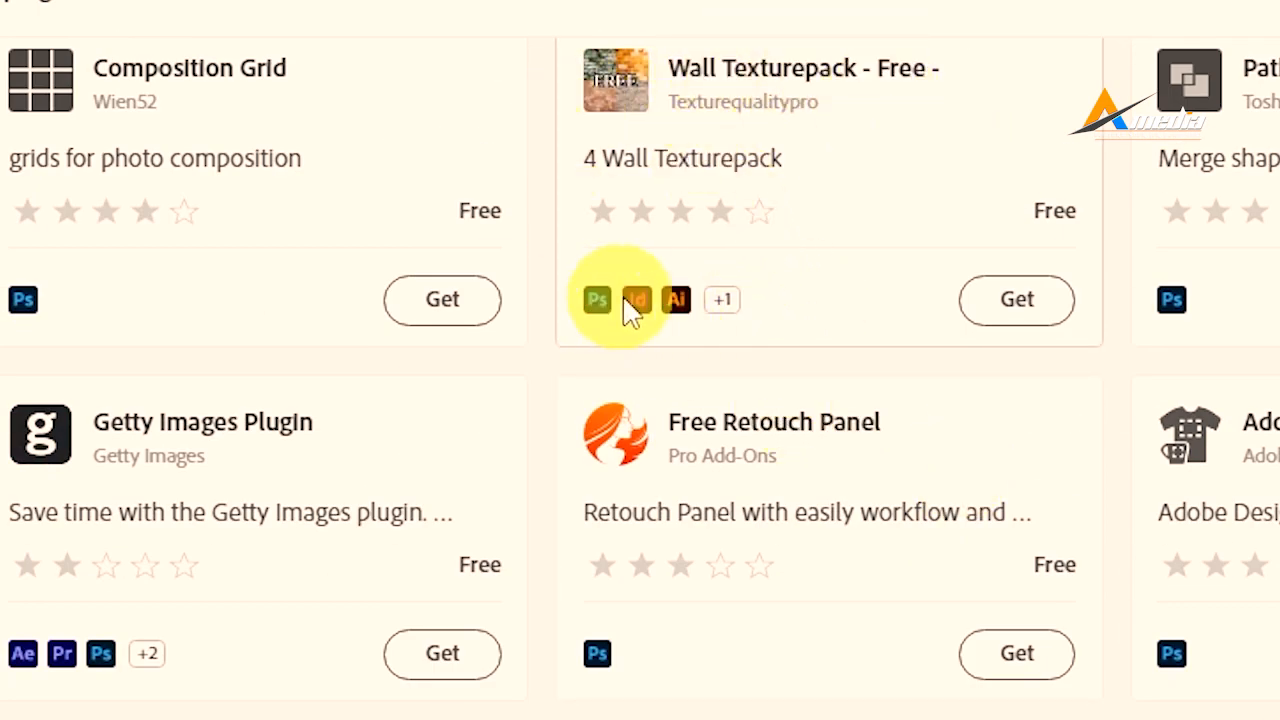
mouse_move(696, 316)
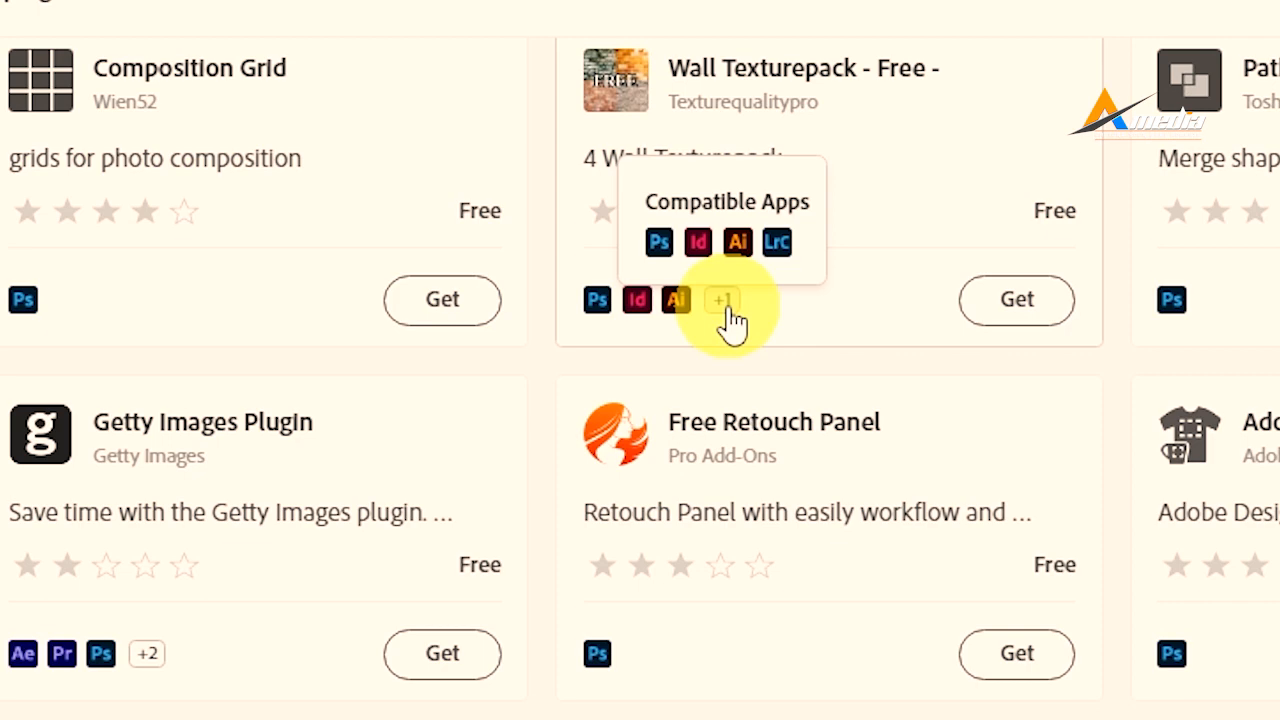
scroll("down", 3)
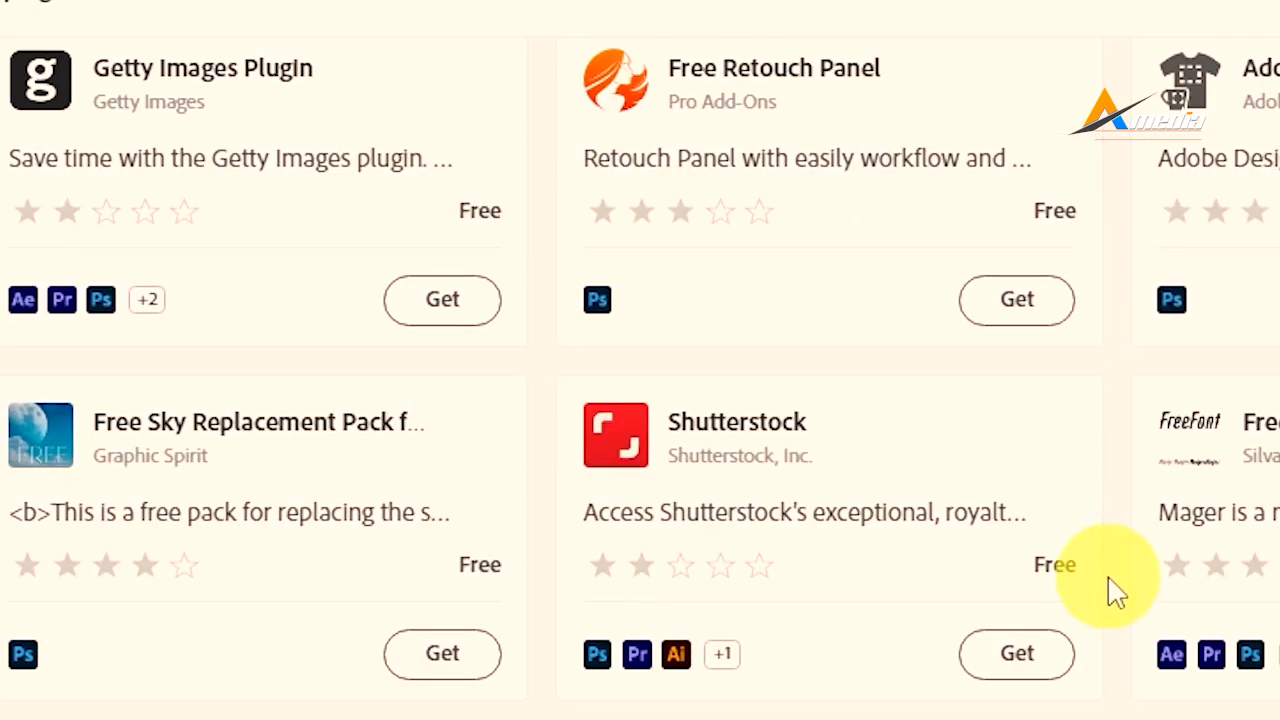
scroll("down", 3)
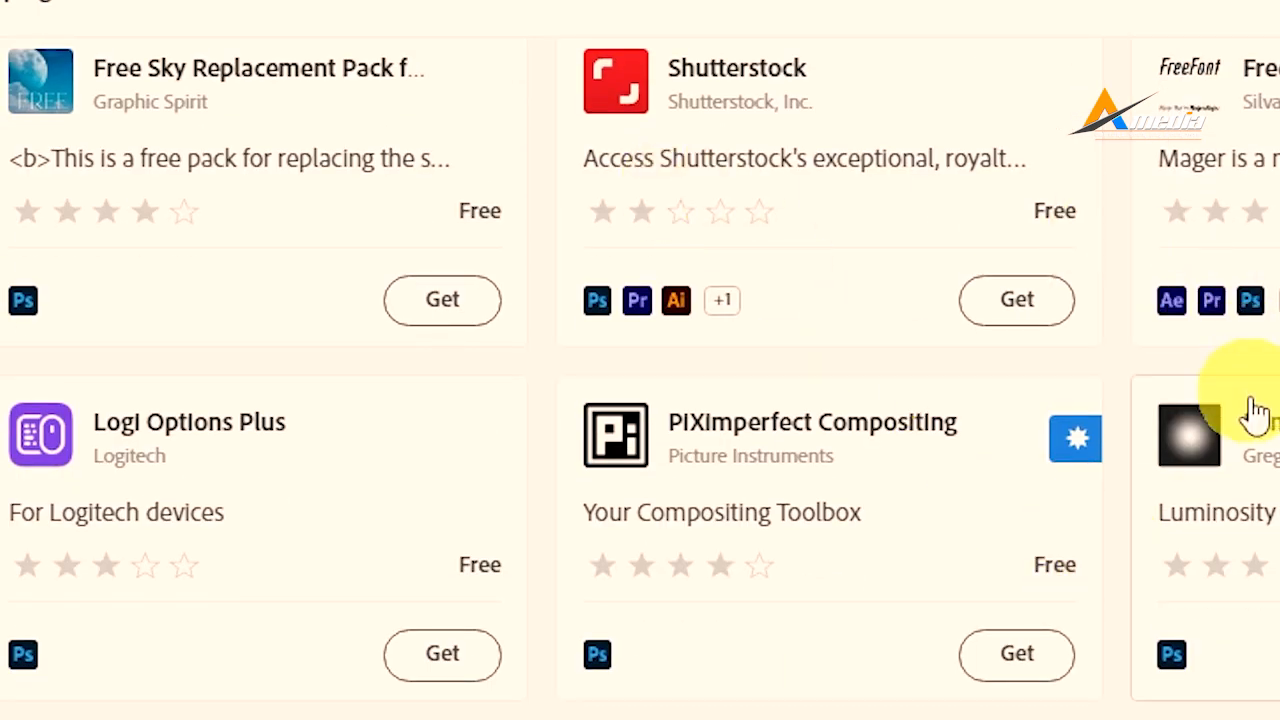
mouse_move(996, 510)
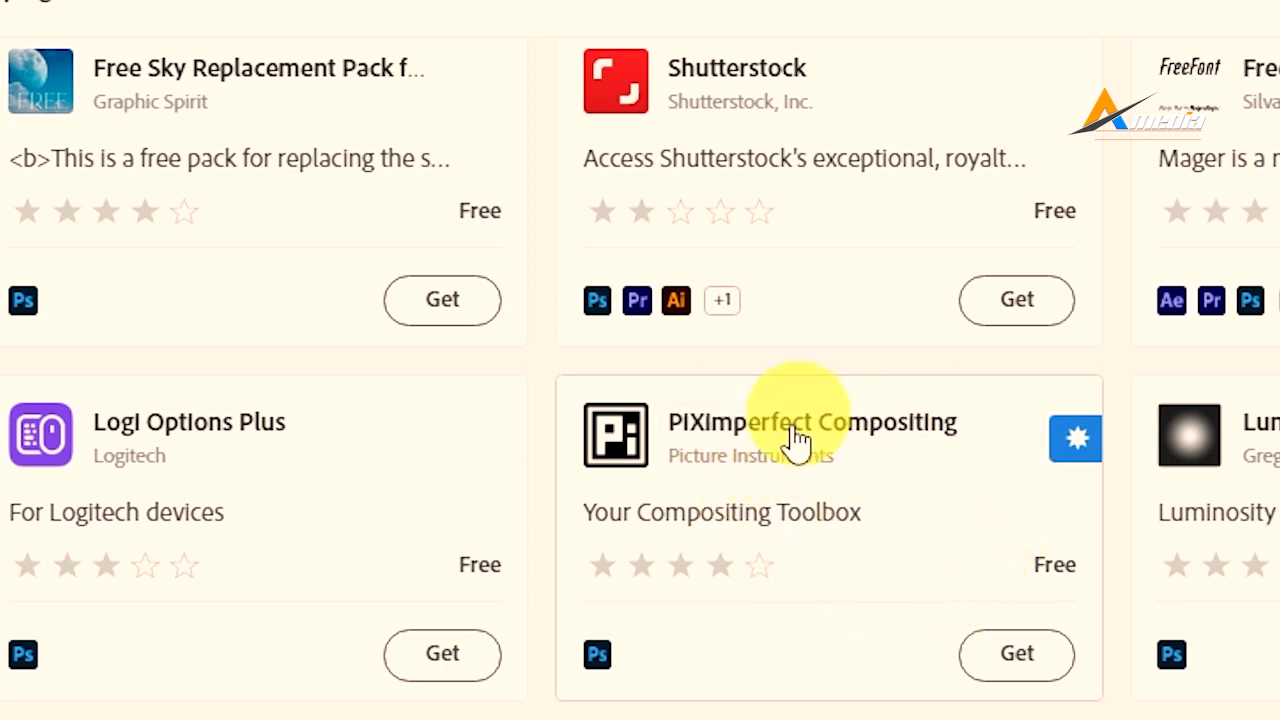
mouse_move(800, 496)
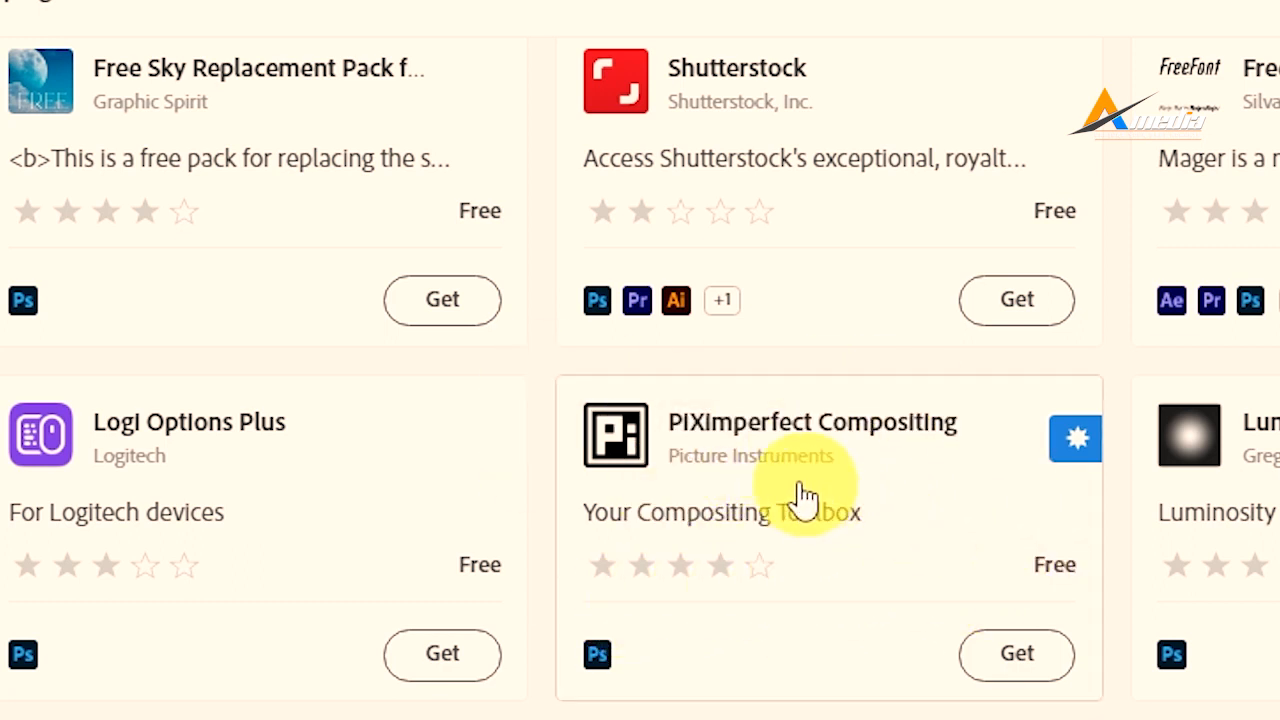
left_click(1016, 656)
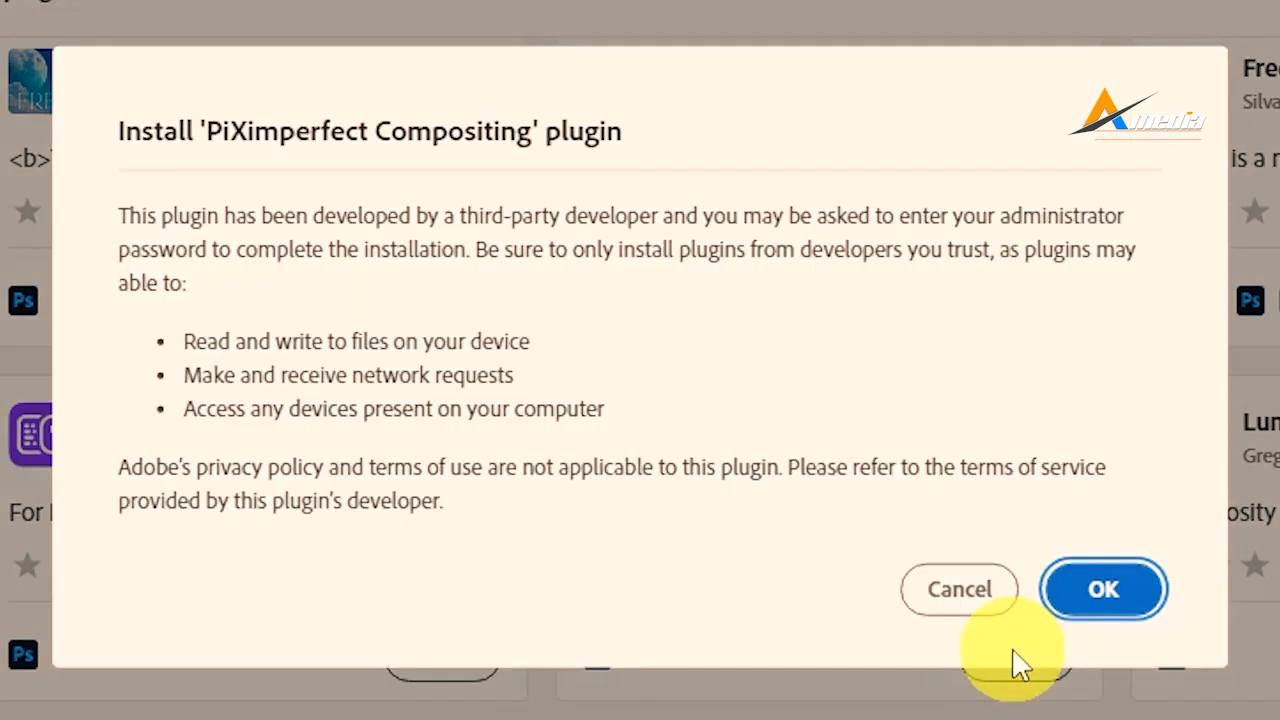
Confirm installing the PiXimperfect Compositing plugin despite the third-party permissions warning
left_click(1102, 588)
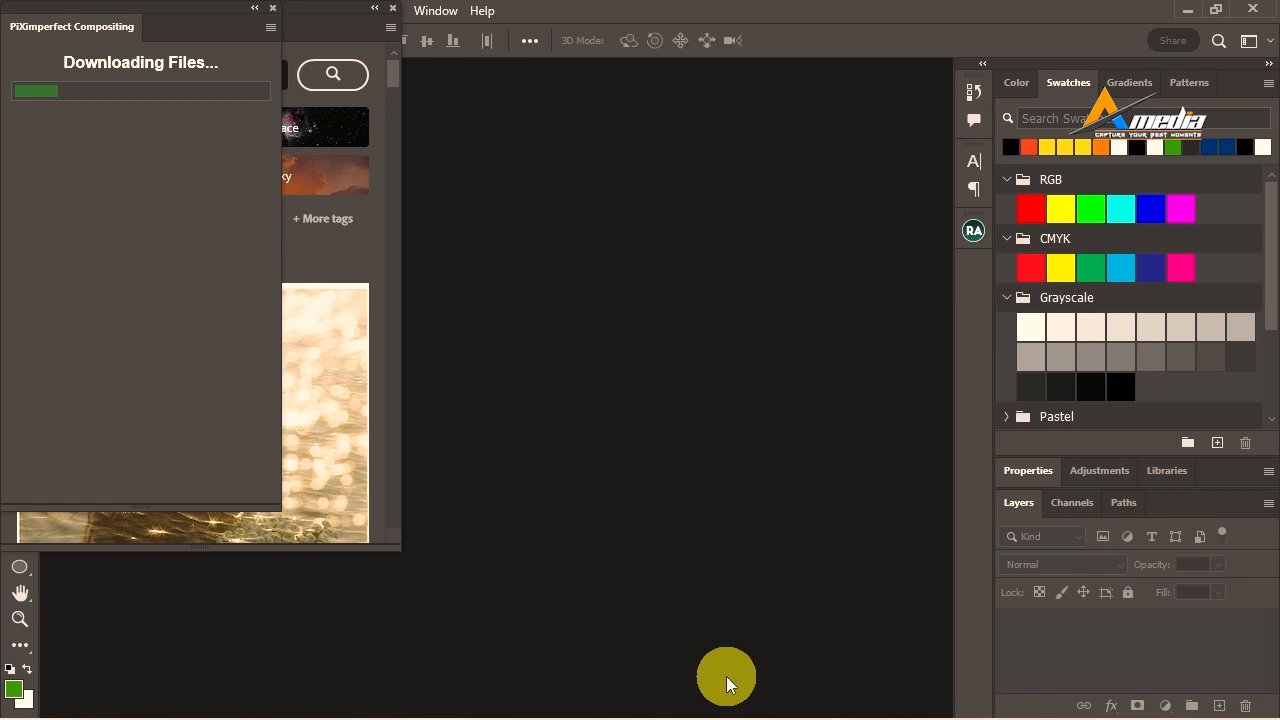
mouse_move(152, 148)
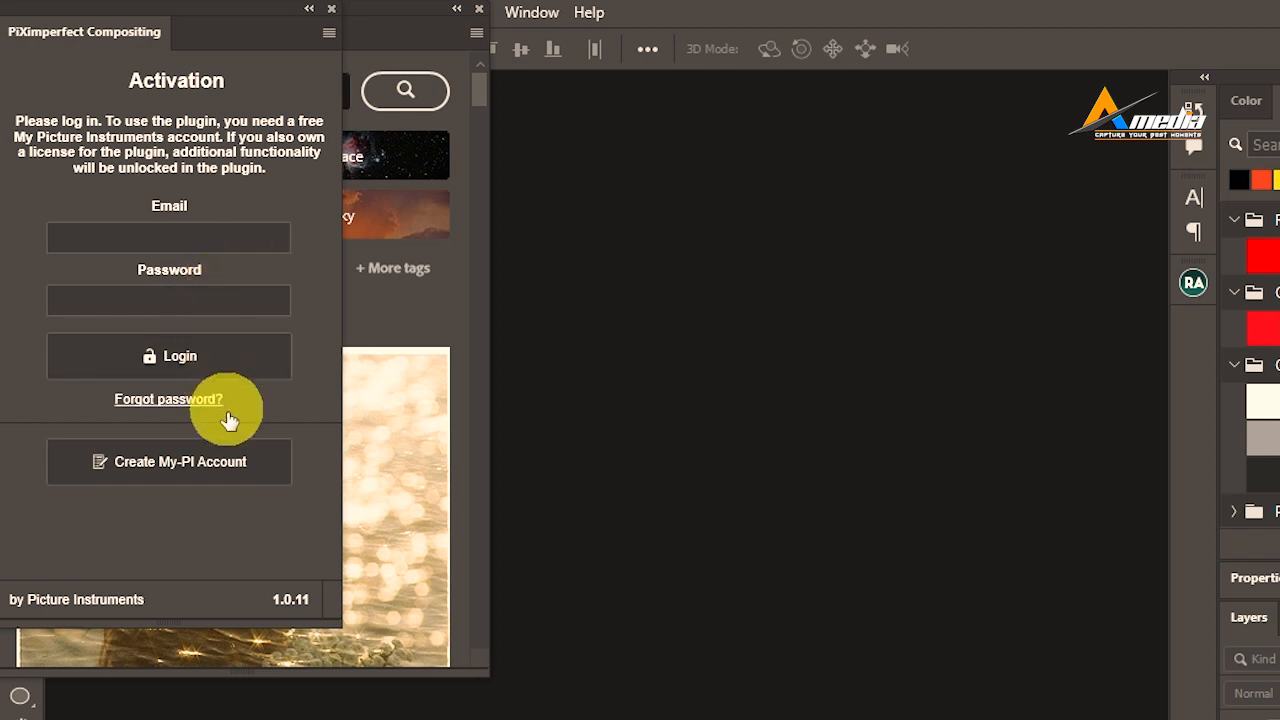
mouse_move(136, 648)
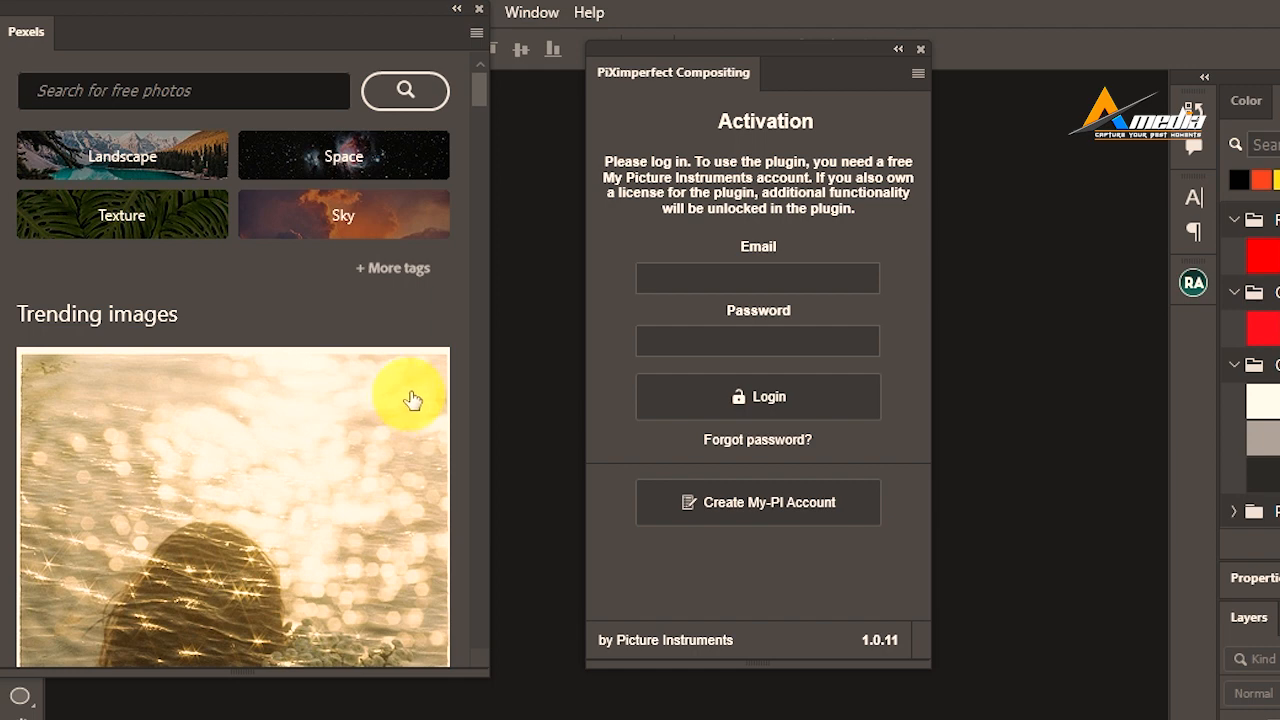
mouse_move(916, 496)
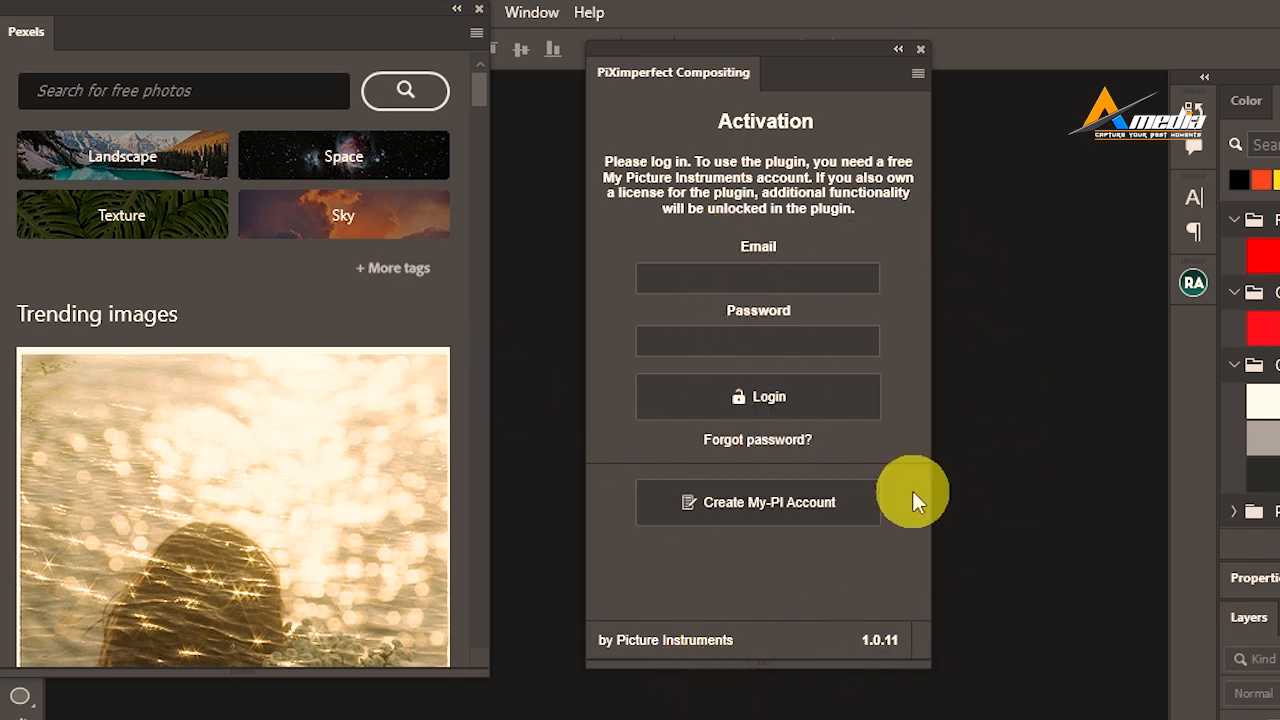
mouse_move(896, 52)
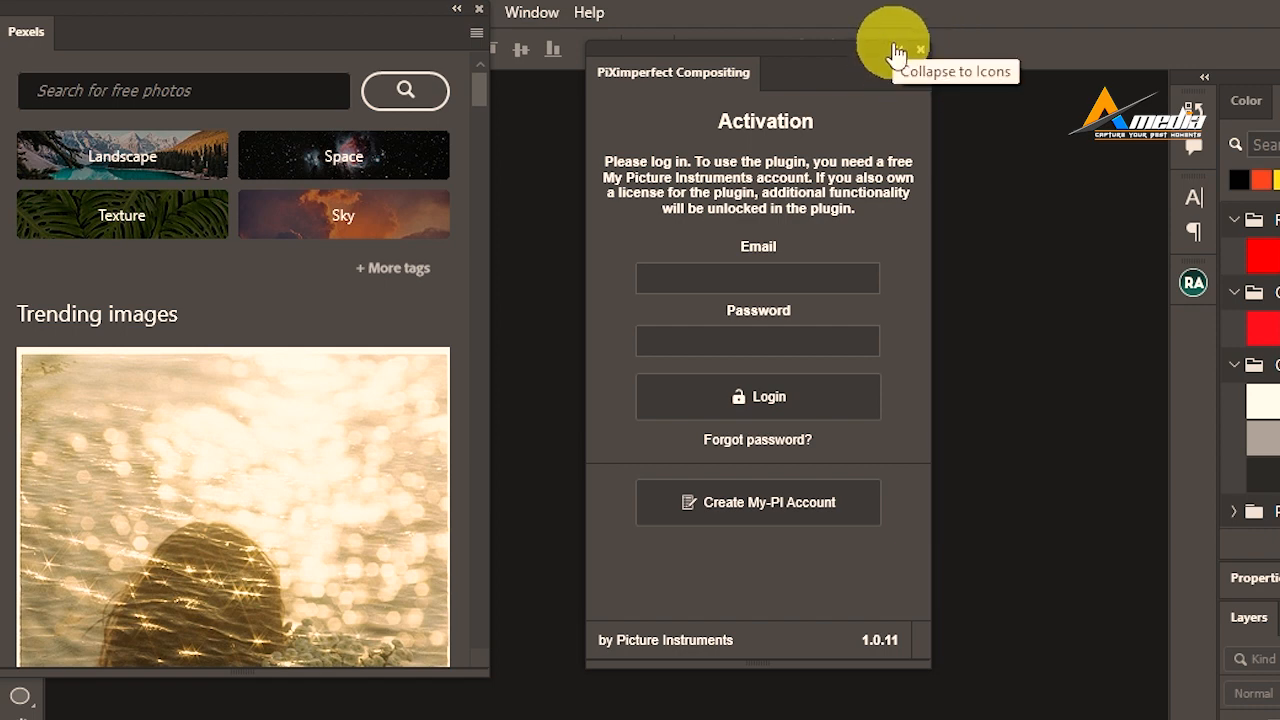
Collapse the PiXimperfect panel and search the Pexels plugin for 'lady' photos
left_click(894, 50)
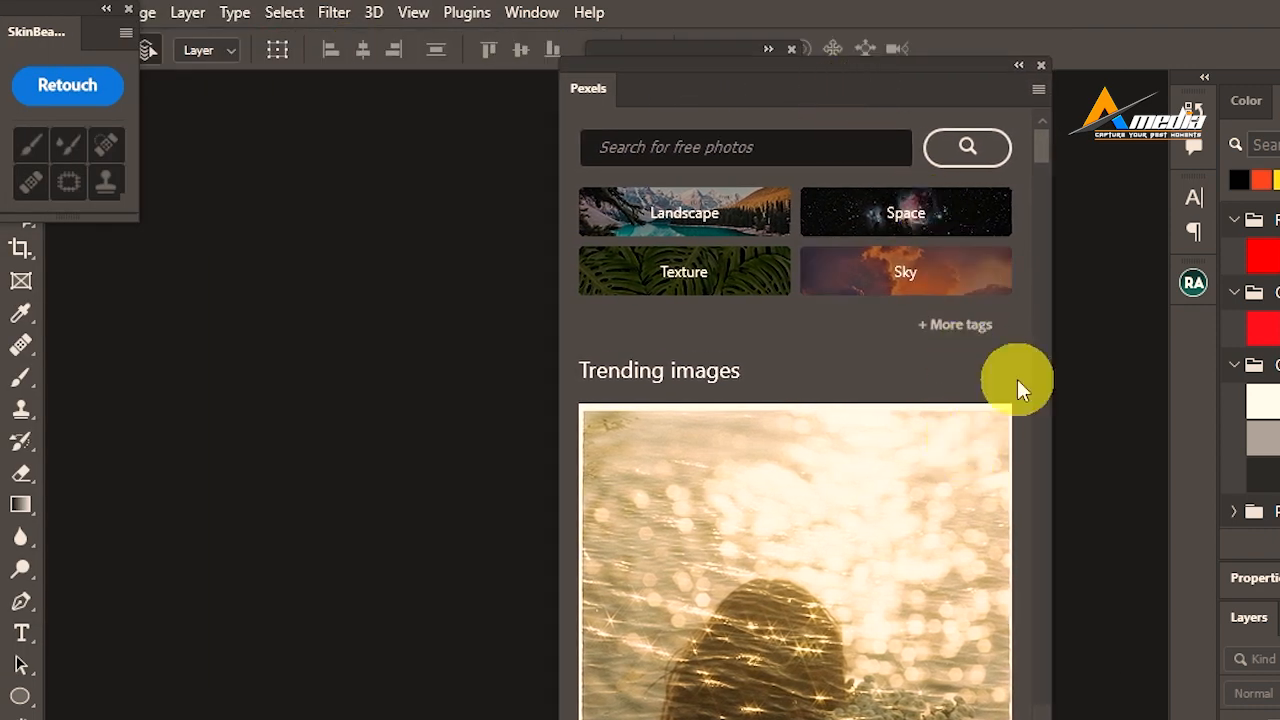
scroll("down", 3)
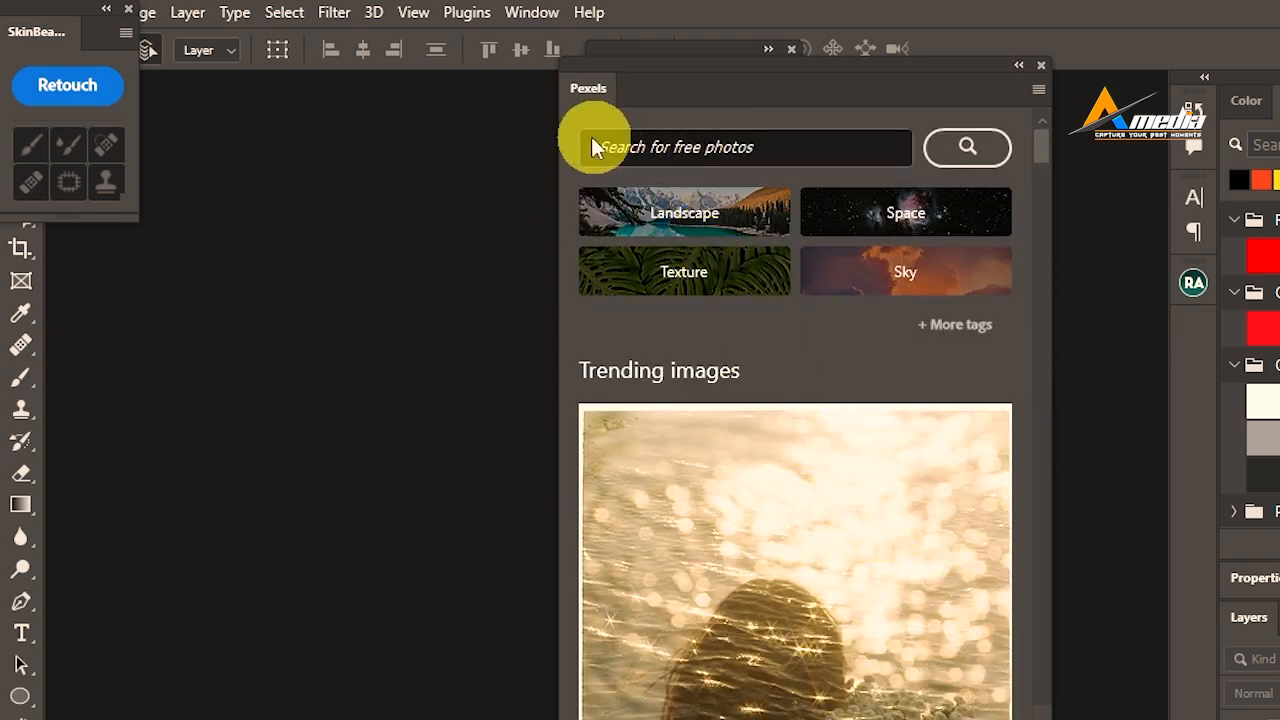
left_click(744, 148)
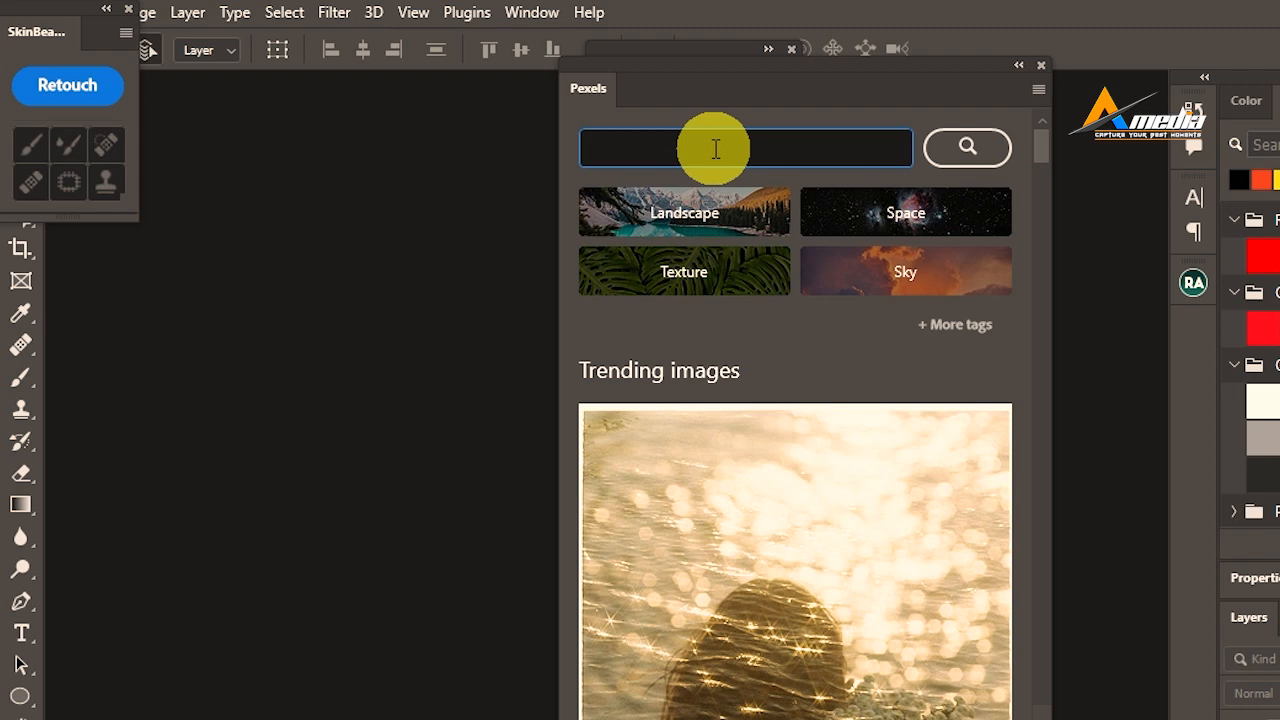
type("lady")
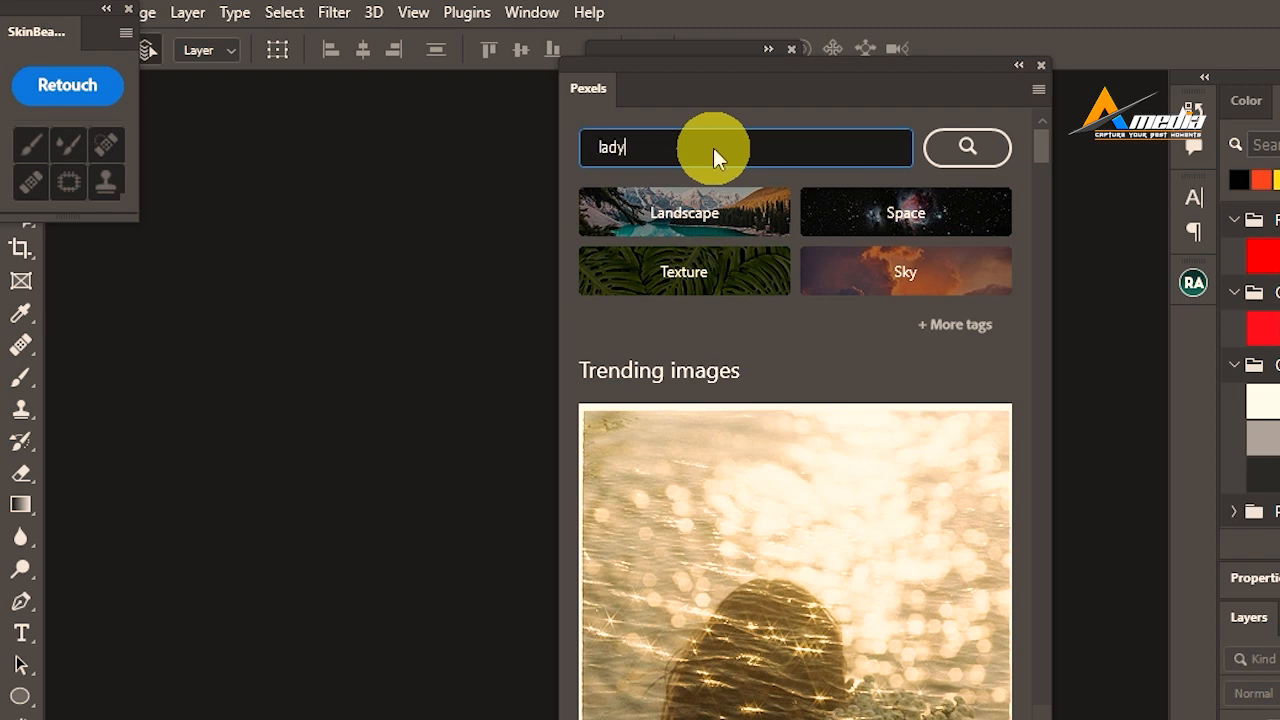
left_click(966, 148)
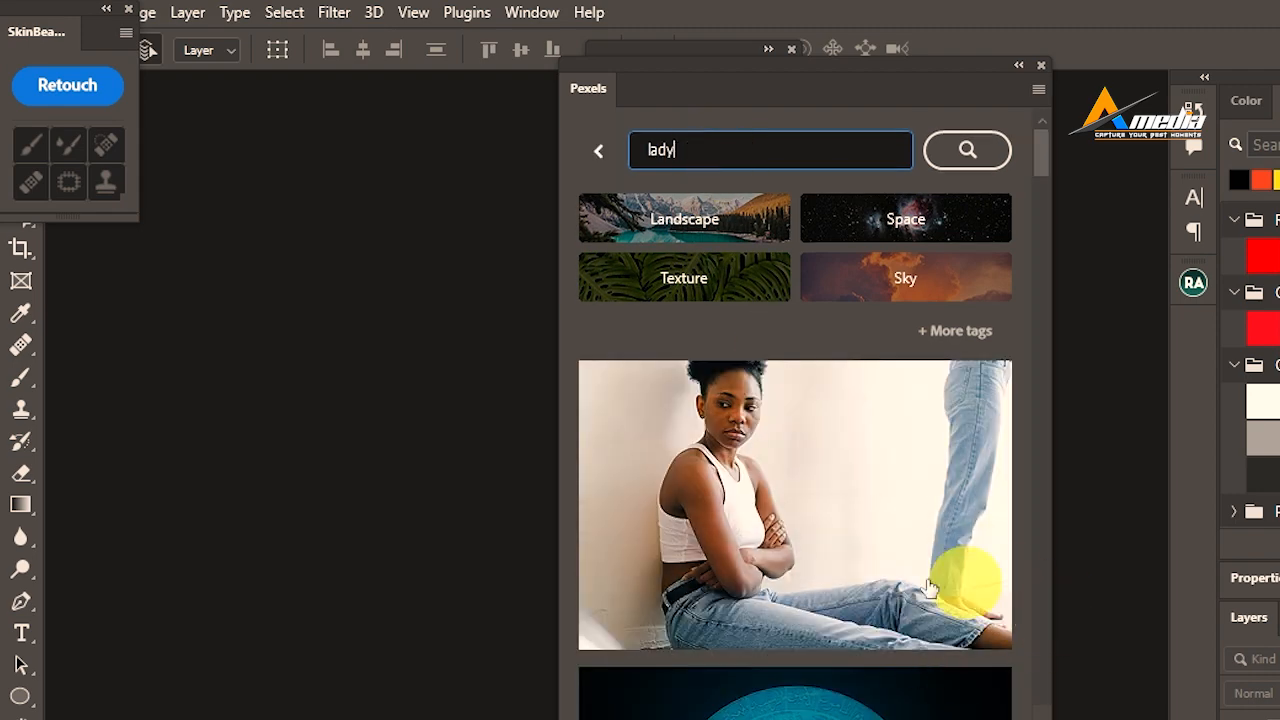
Open the orange-haired woman portrait as a document and browse more results
left_click(966, 148)
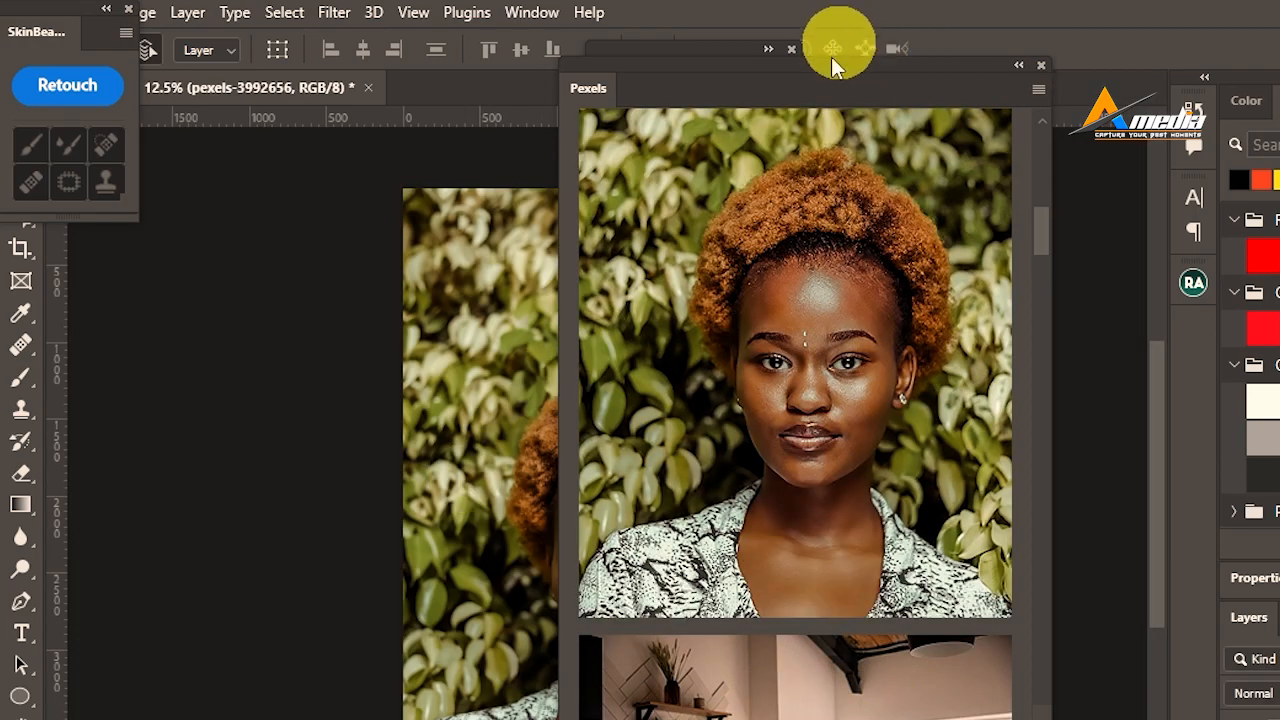
mouse_move(700, 80)
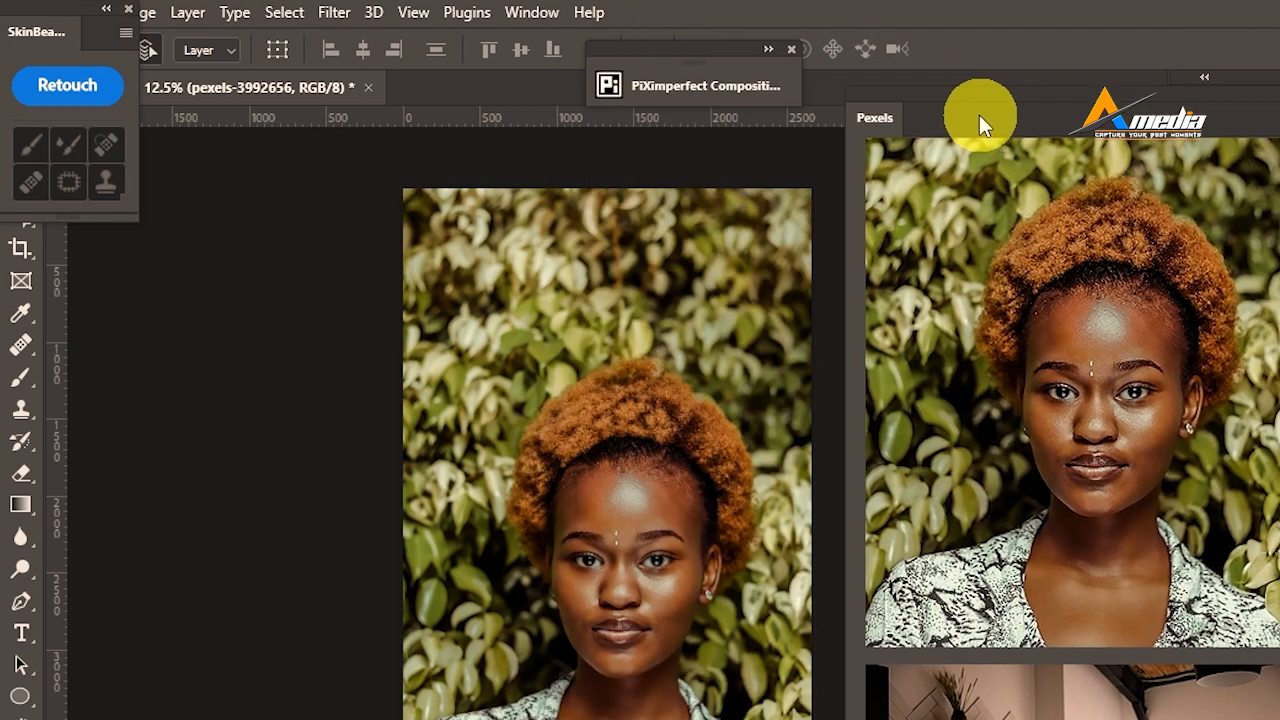
scroll("down", 3)
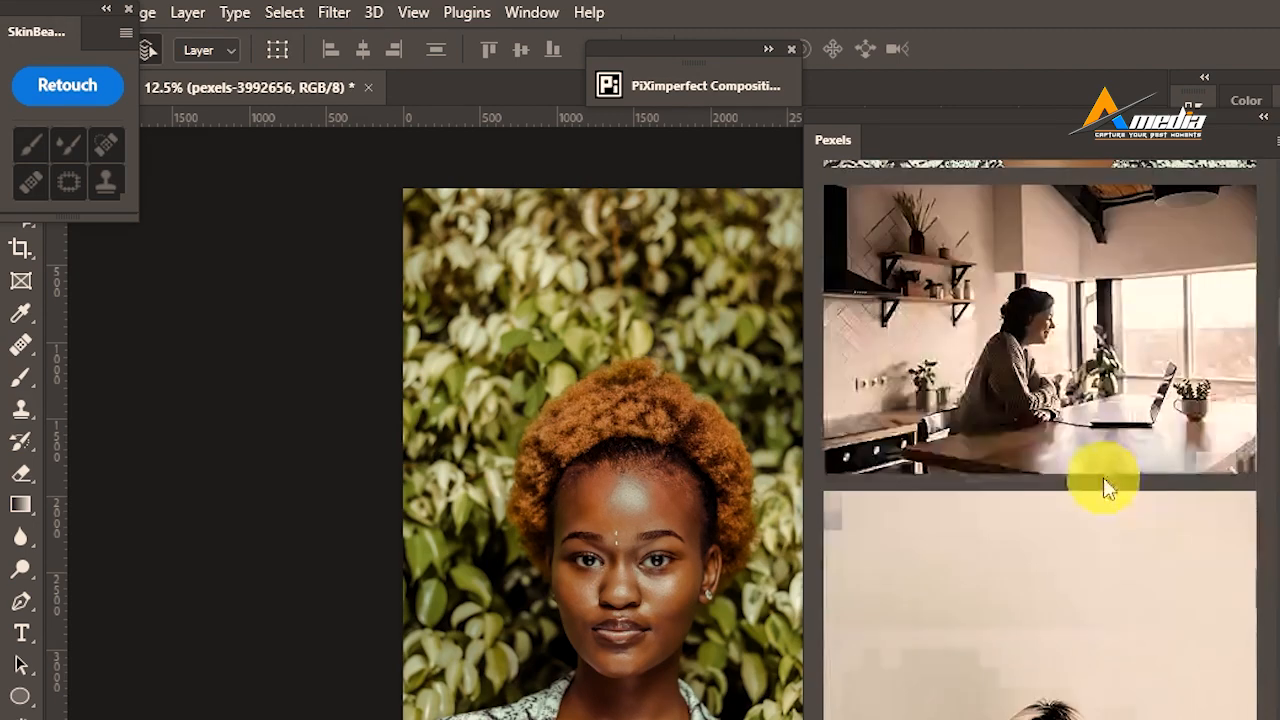
scroll("down", 3)
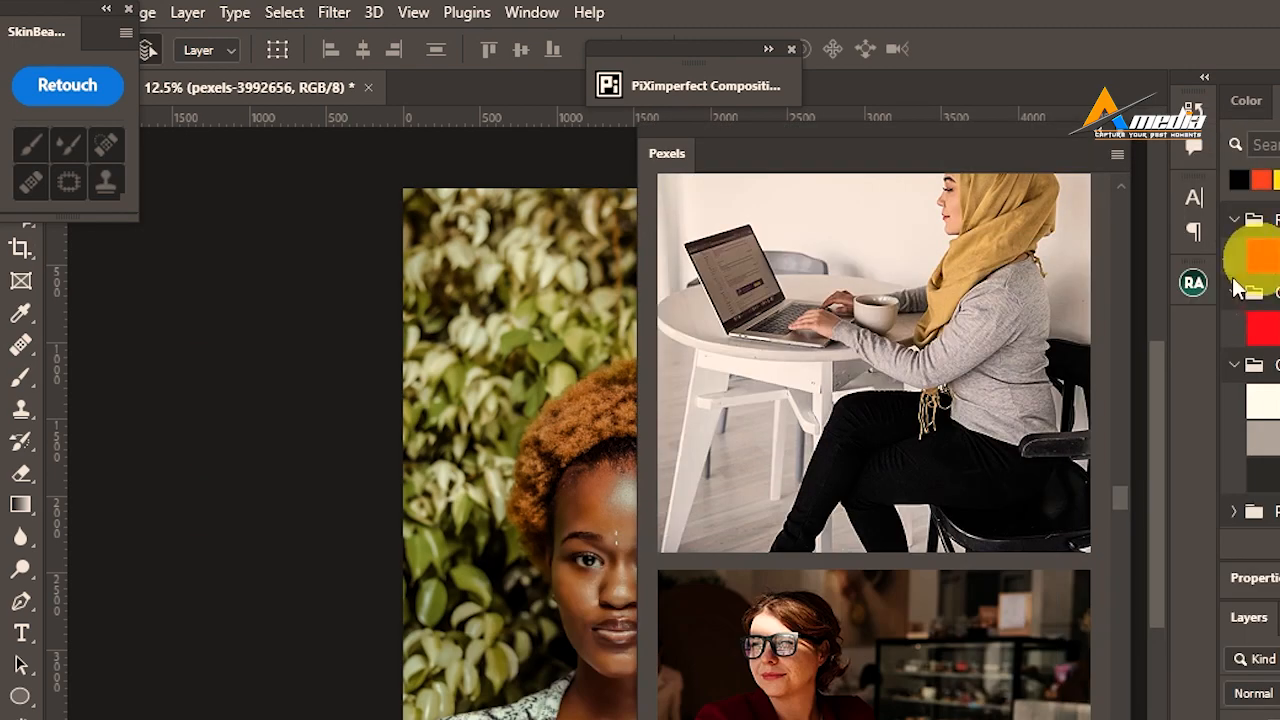
mouse_move(820, 350)
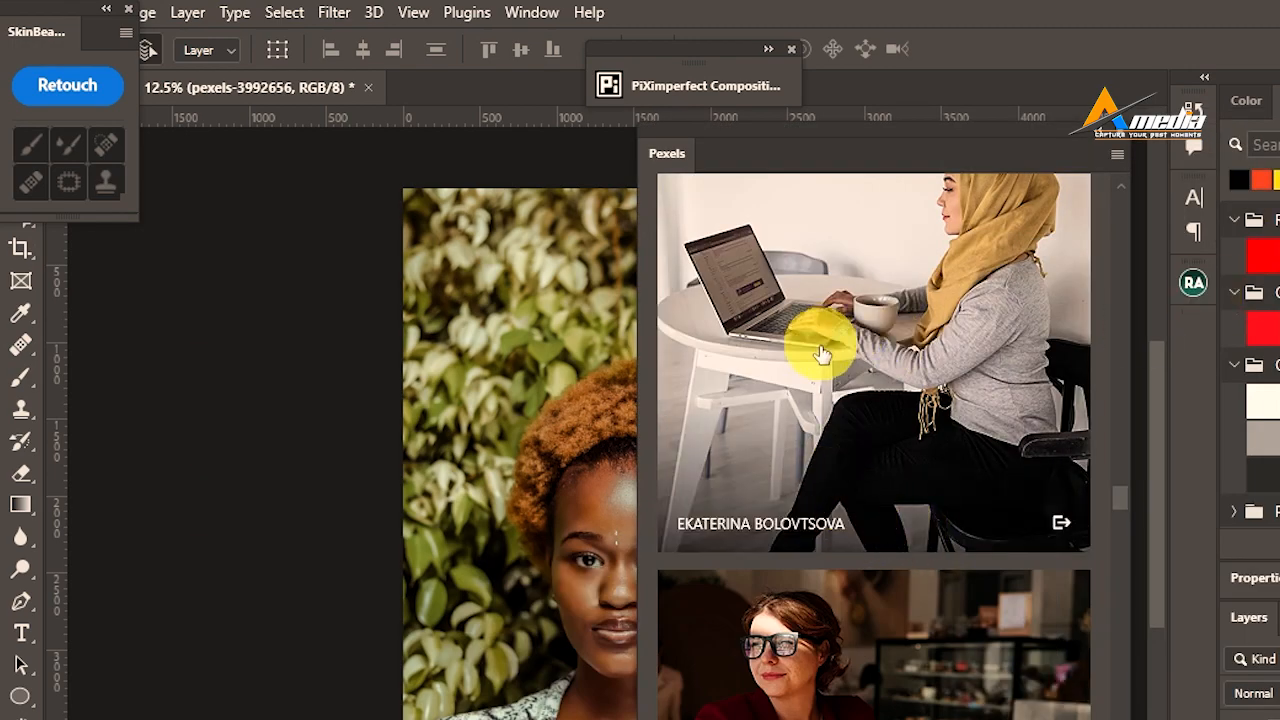
mouse_move(920, 528)
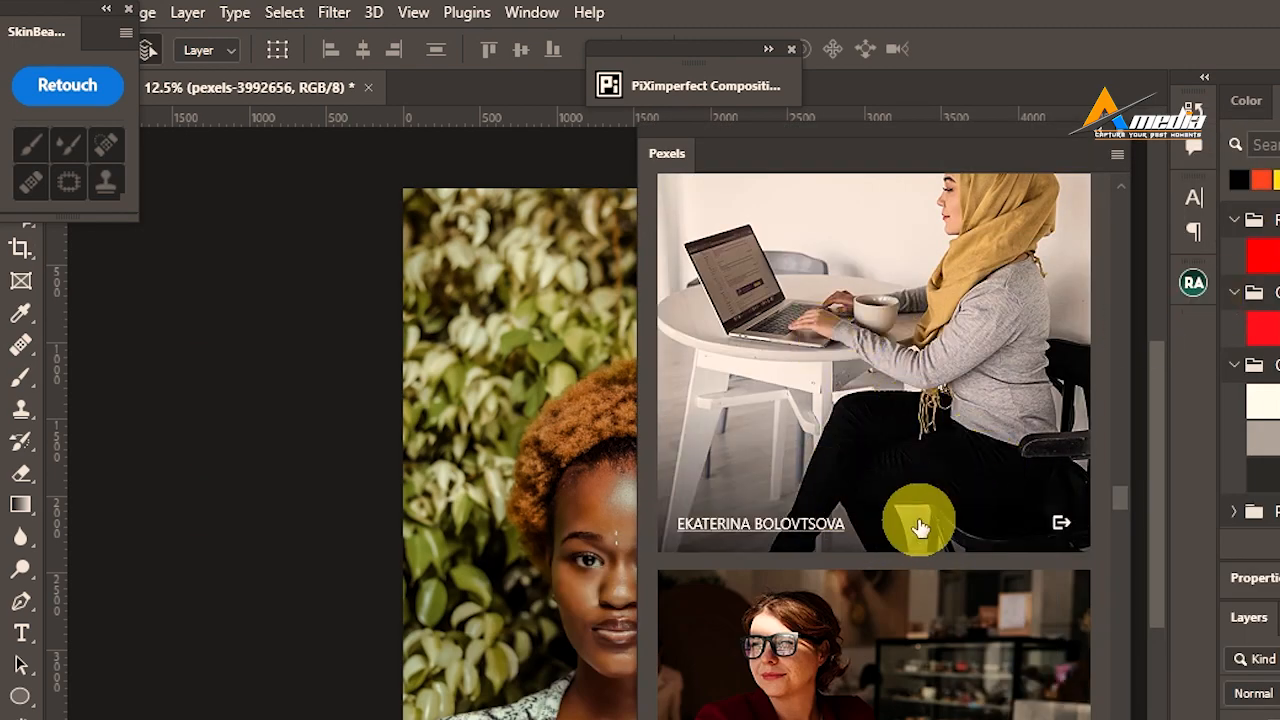
mouse_move(1016, 536)
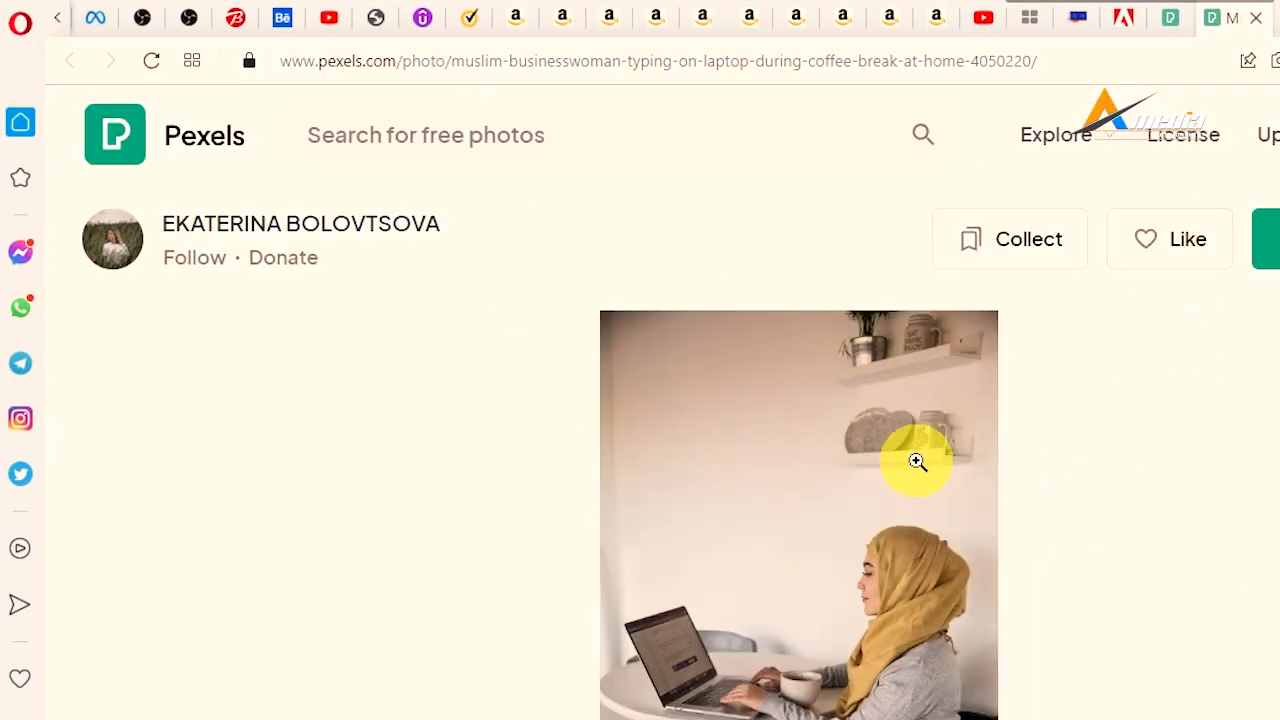
Open the Pexels web page for the headscarf woman-at-laptop photo via its credit link
scroll("down", 3)
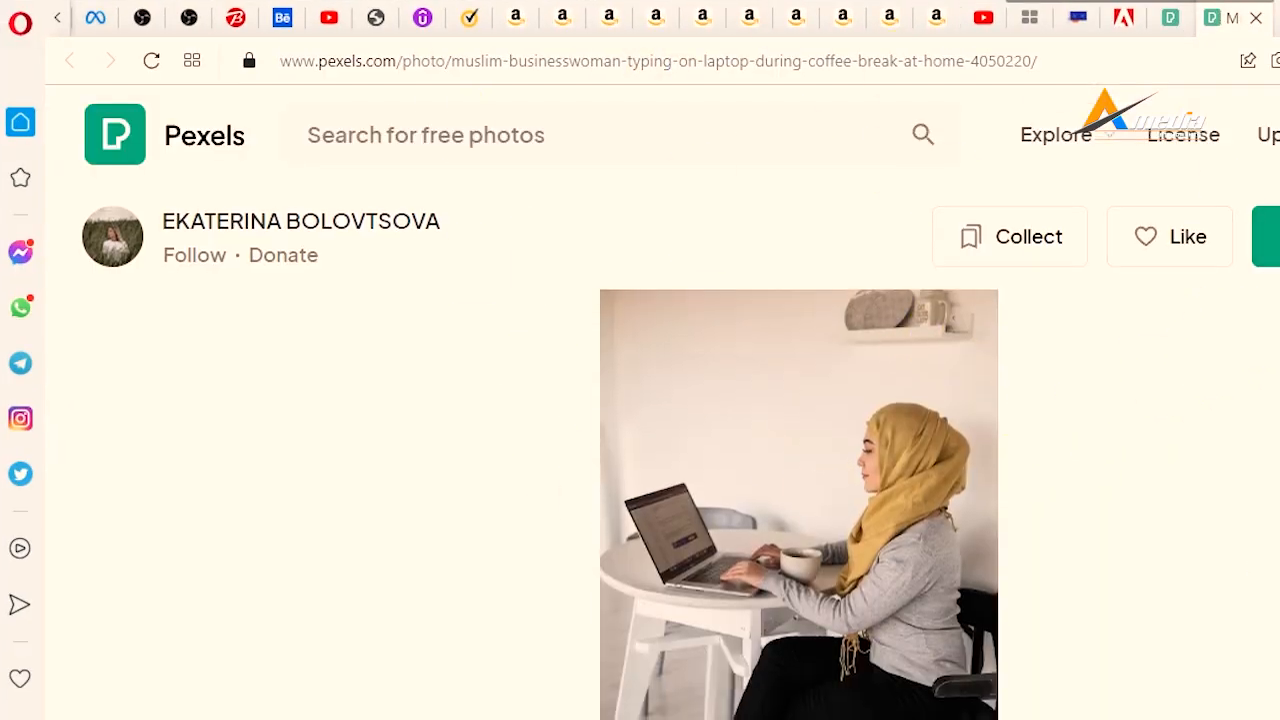
left_click(1272, 236)
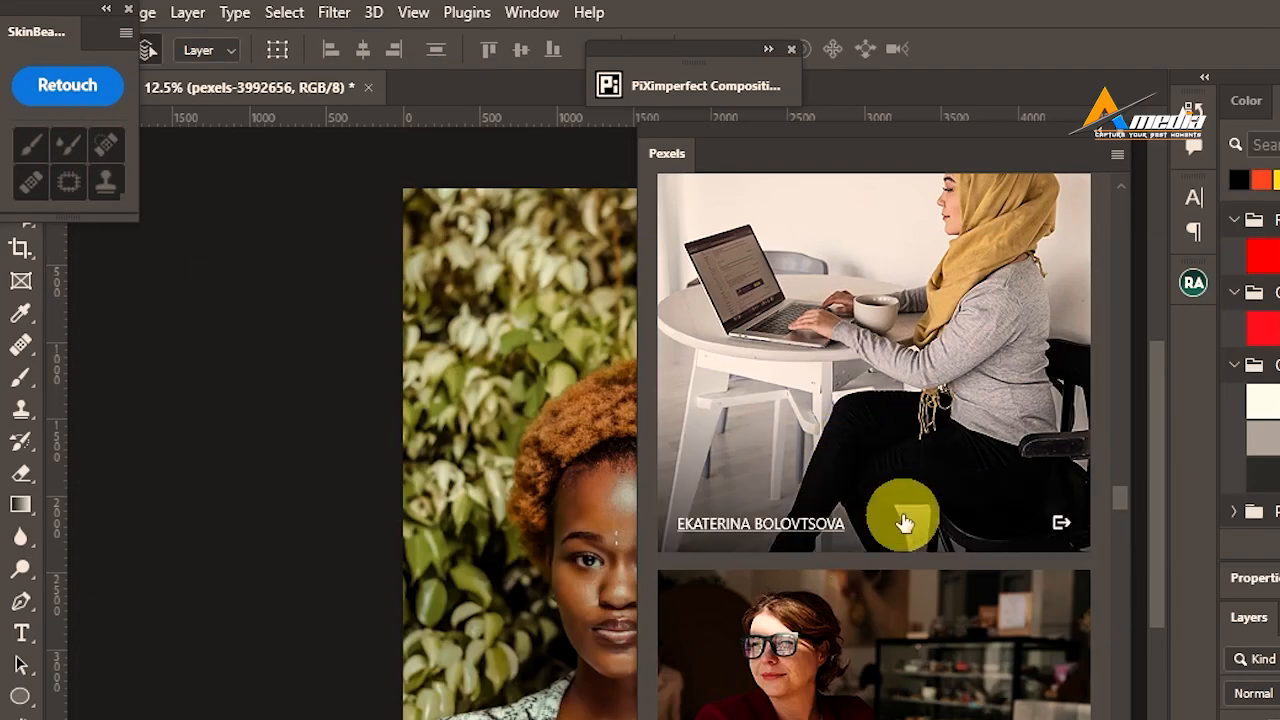
mouse_move(876, 376)
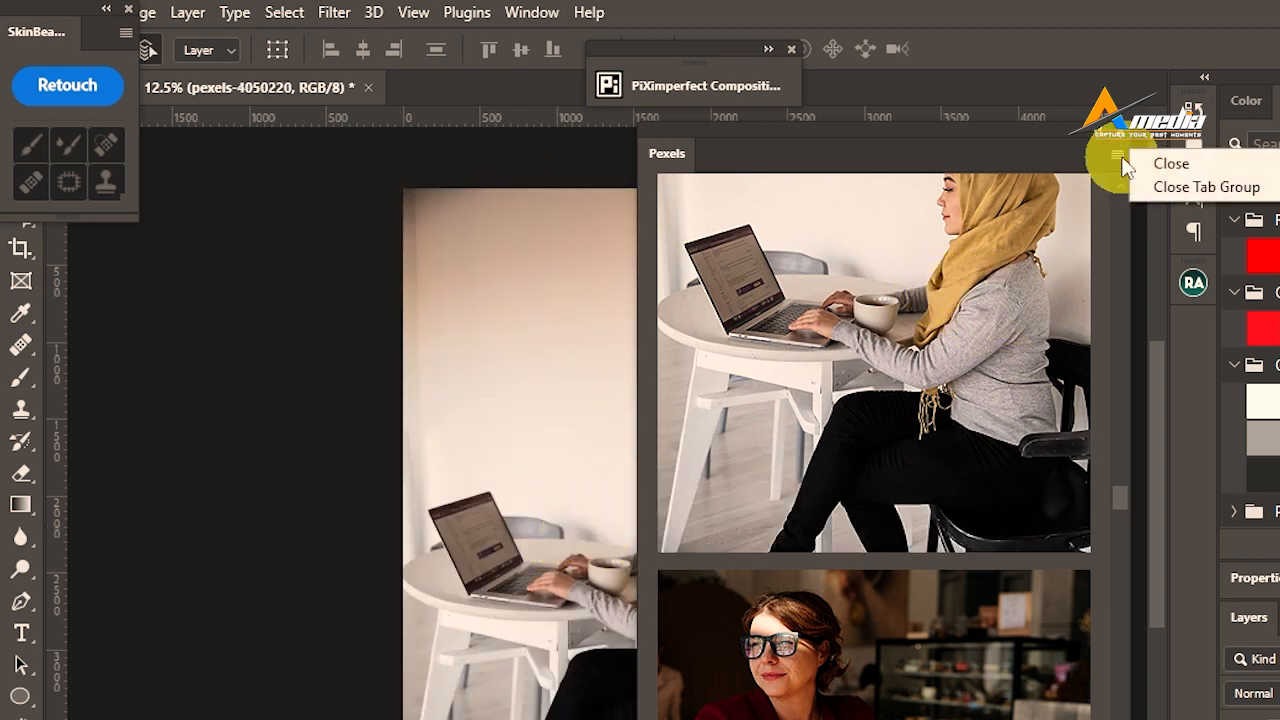
mouse_move(1080, 148)
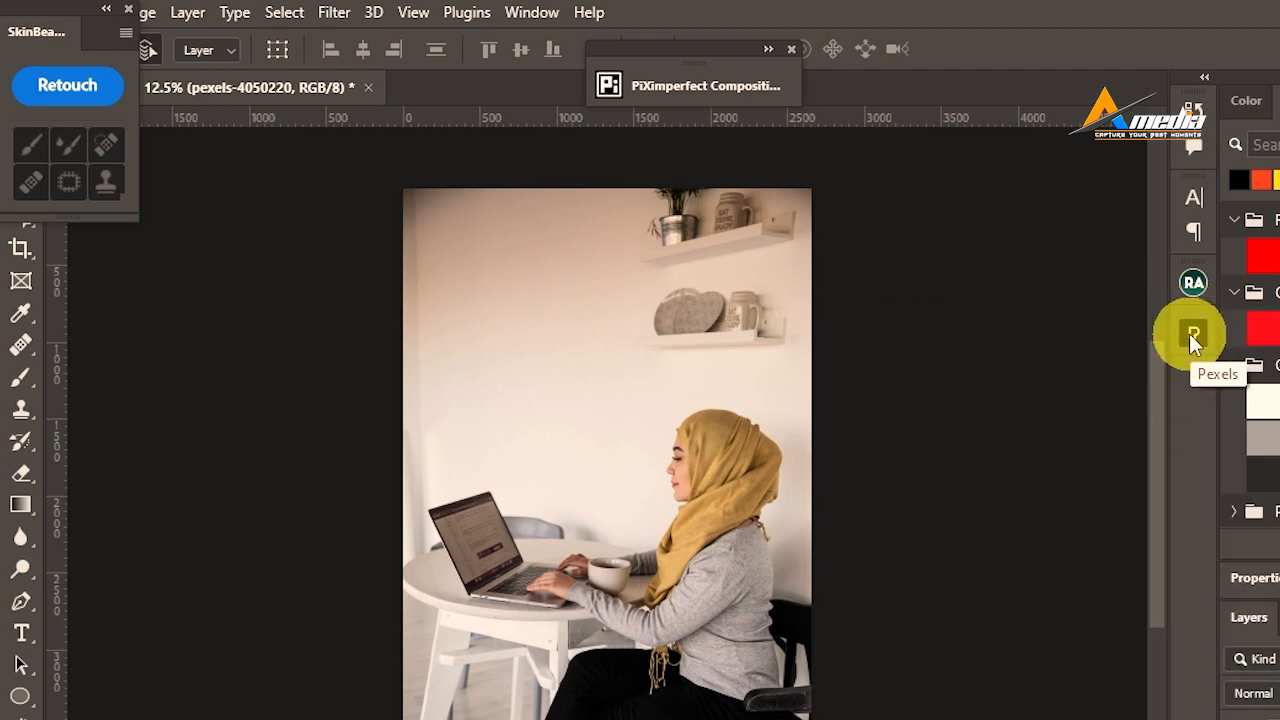
Reposition the Skin Beauty Retouch plugin's panel after opening the laptop photo
left_click_drag(36, 32, 348, 150)
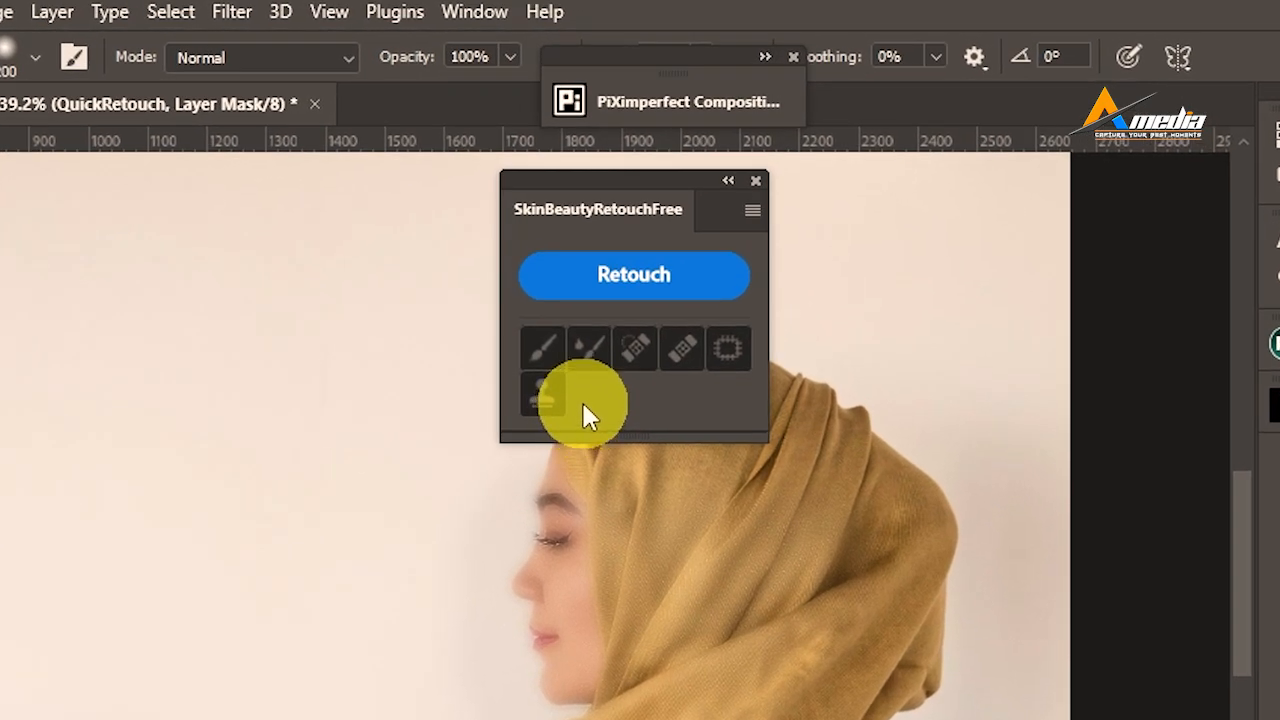
Show the Plugins panel listing Free Skin Beauty Retouch, Pexels and PiXimperfect Compositing
left_click(394, 12)
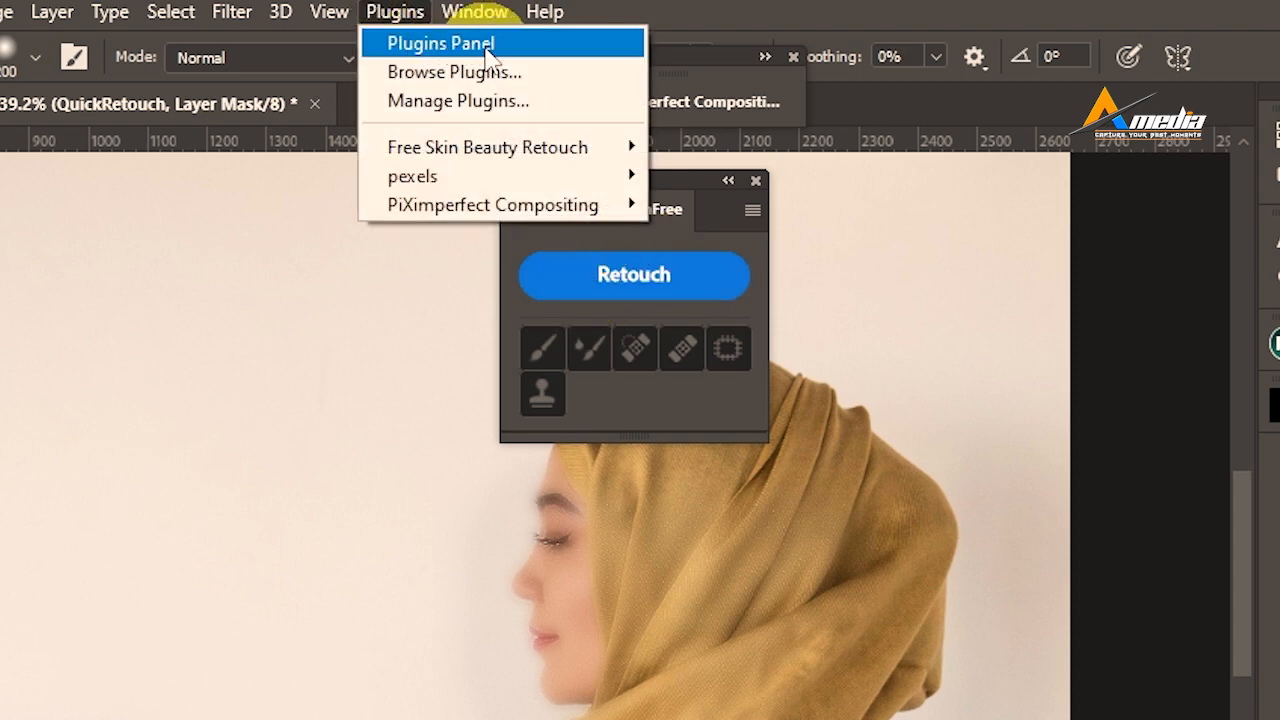
mouse_move(500, 146)
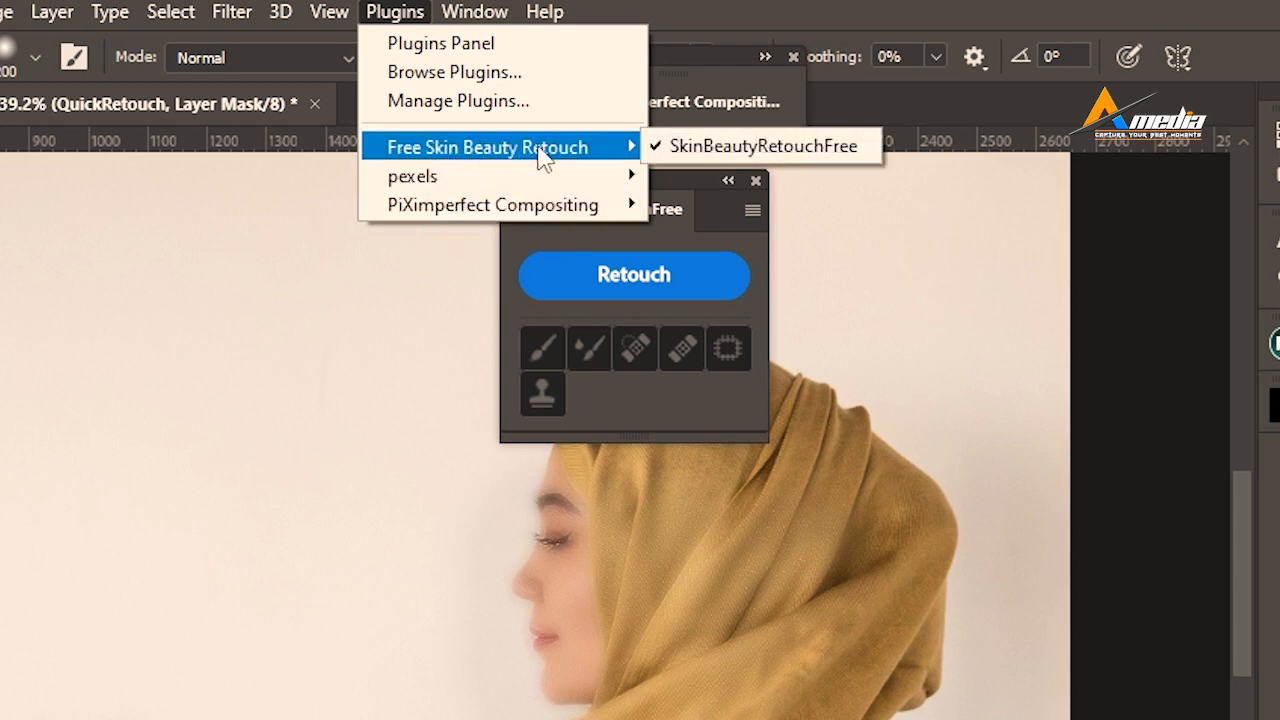
mouse_move(474, 204)
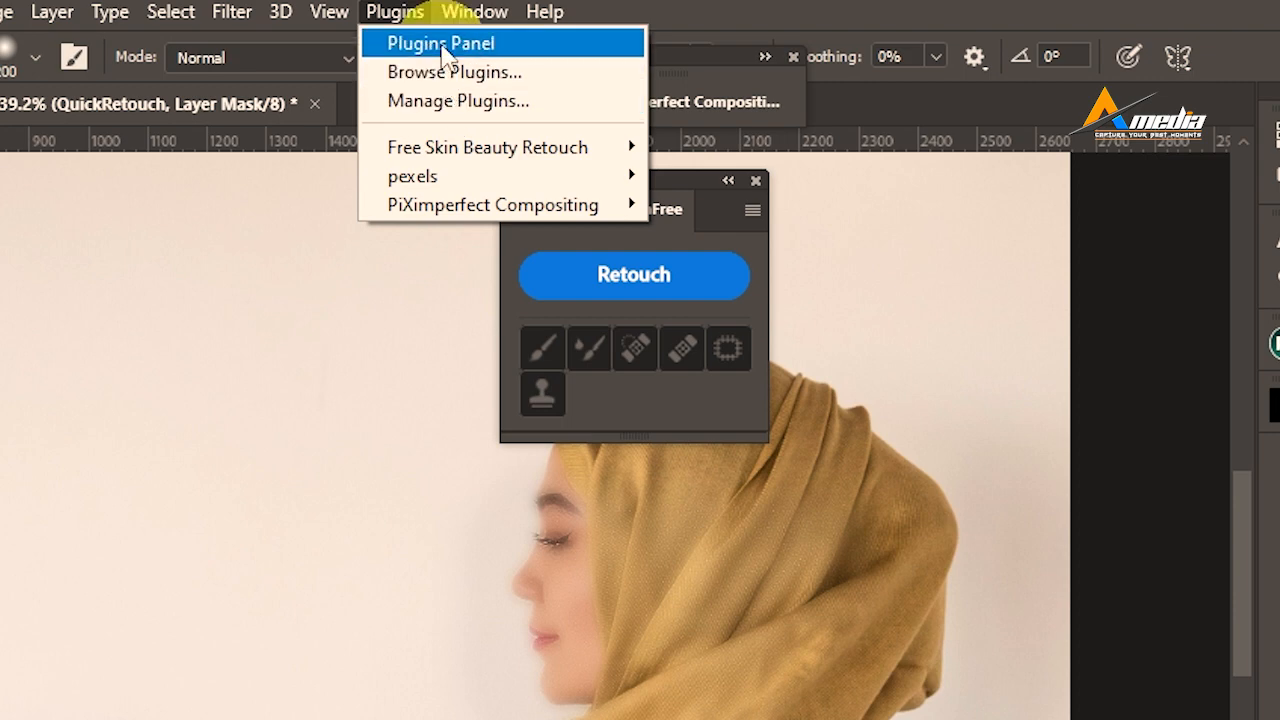
left_click(440, 42)
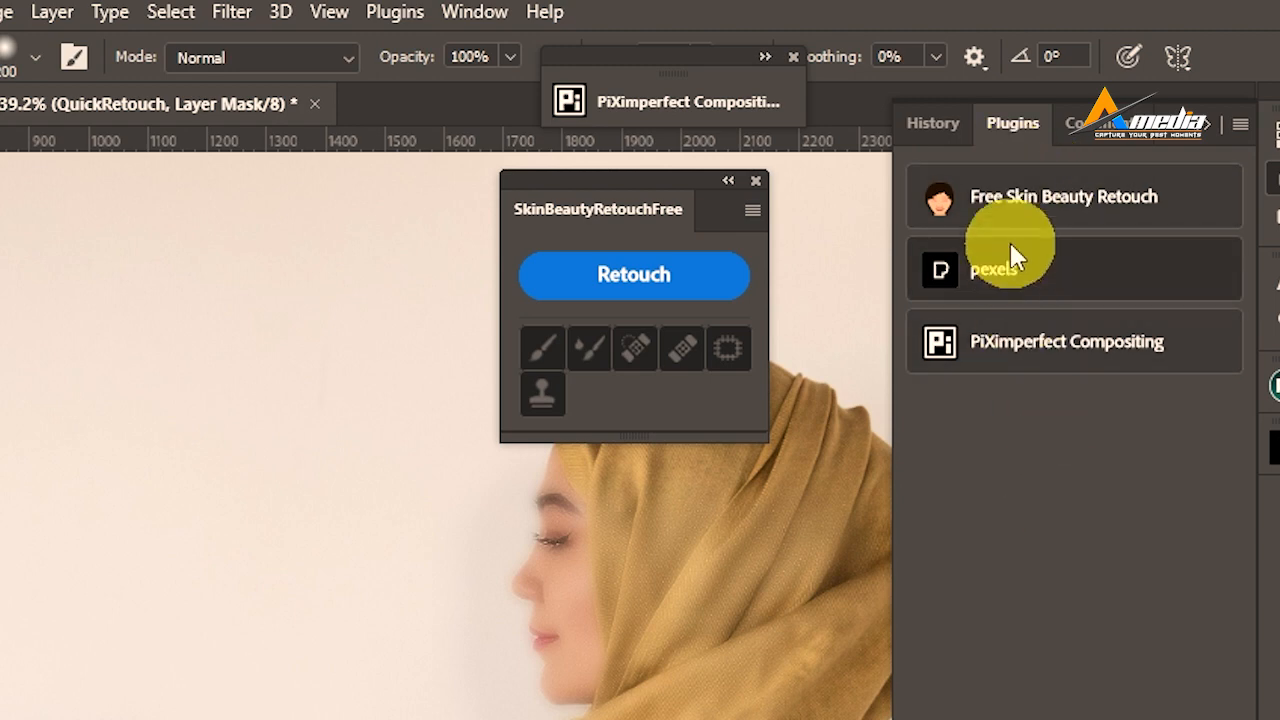
mouse_move(984, 560)
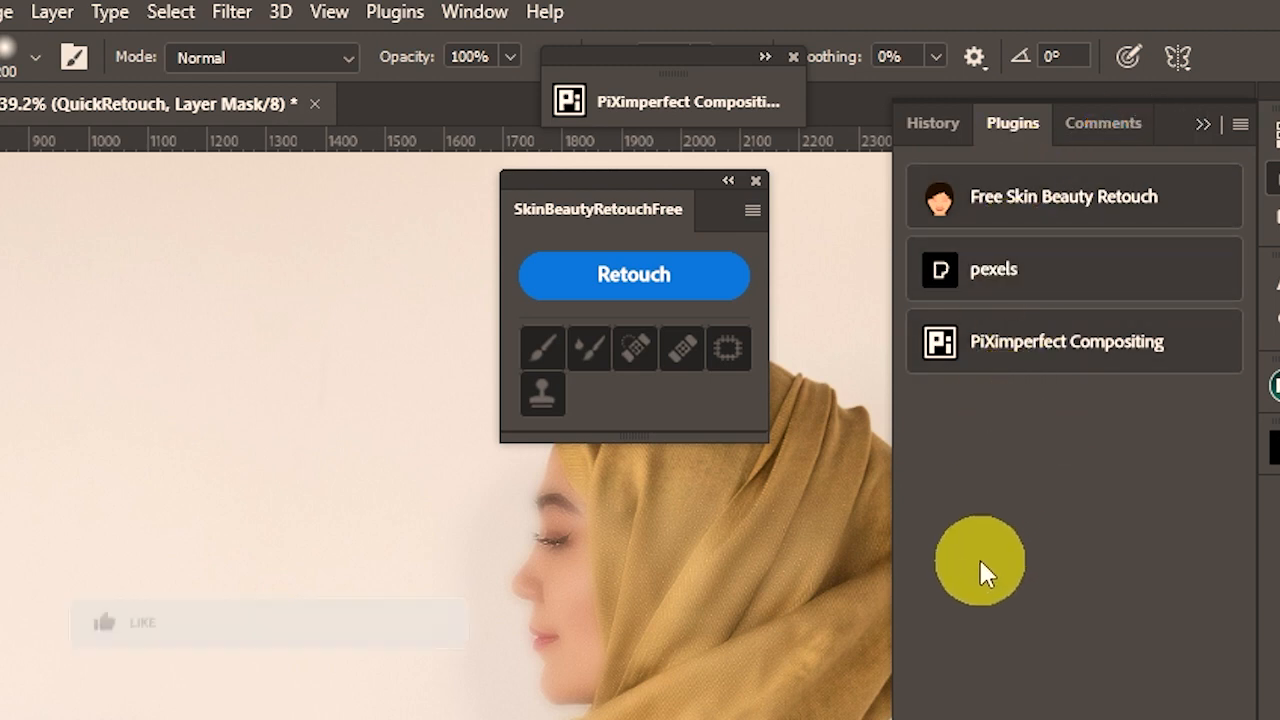
left_click(136, 620)
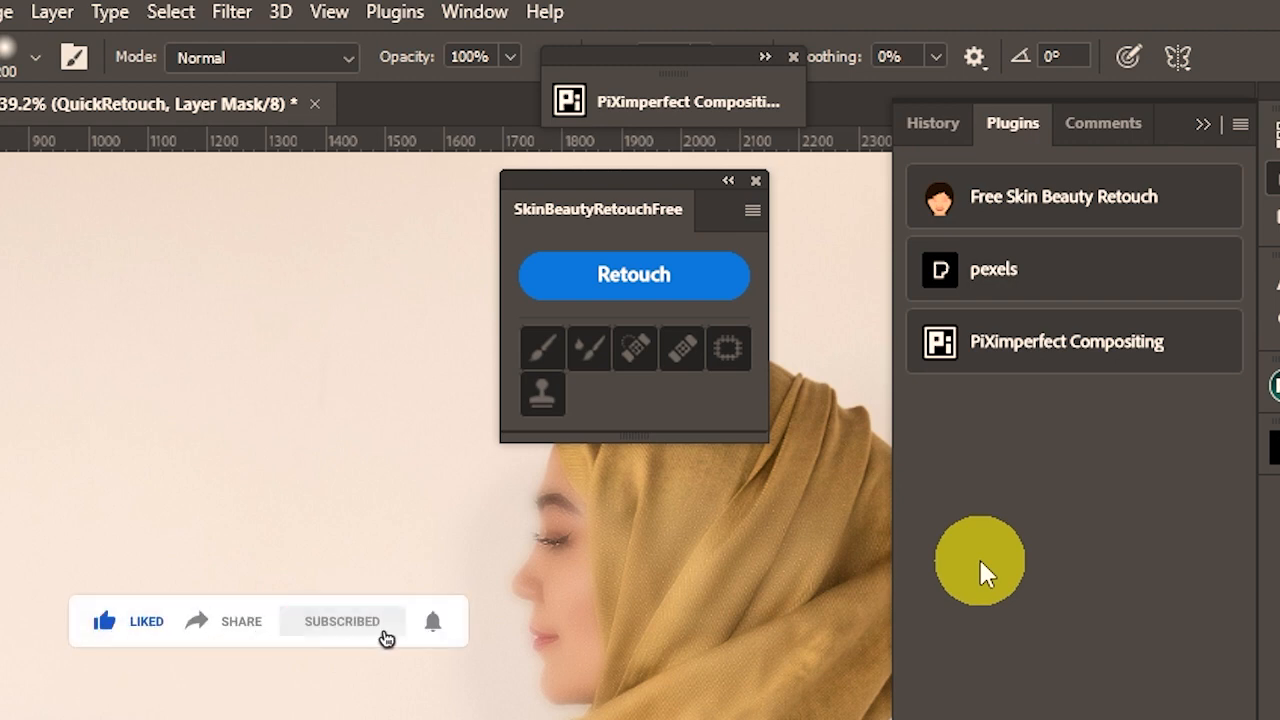
mouse_move(434, 620)
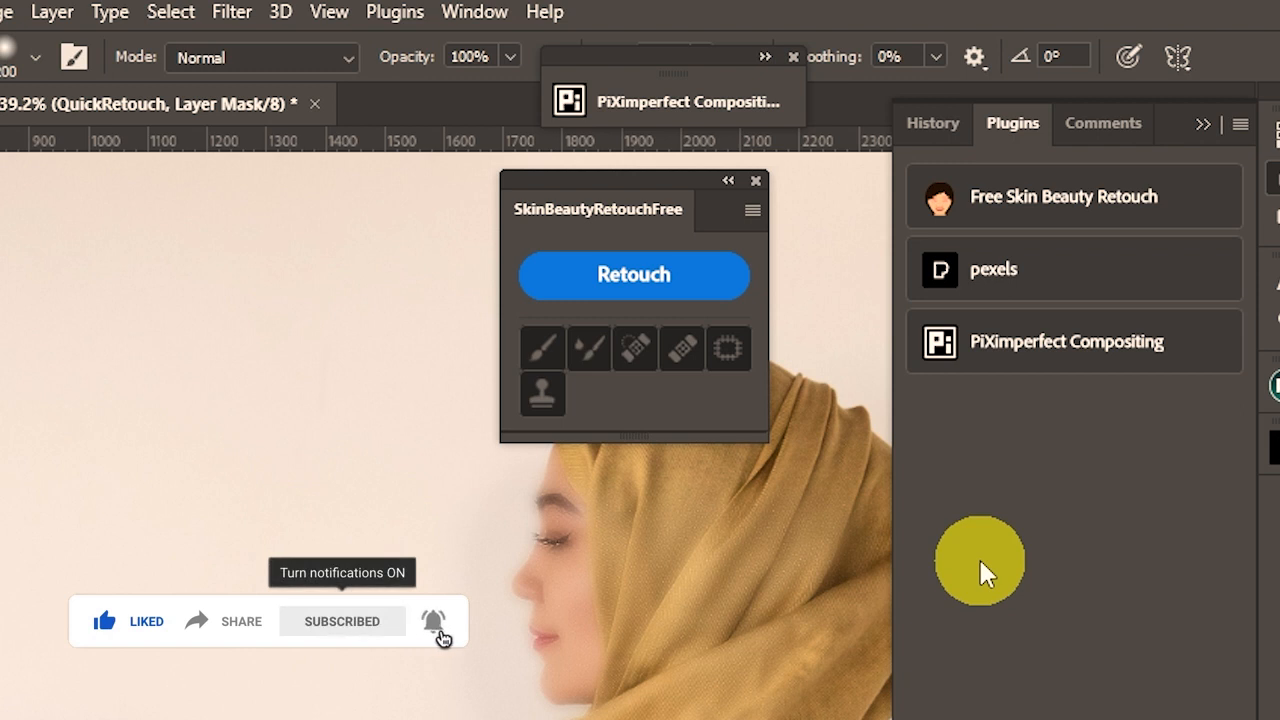